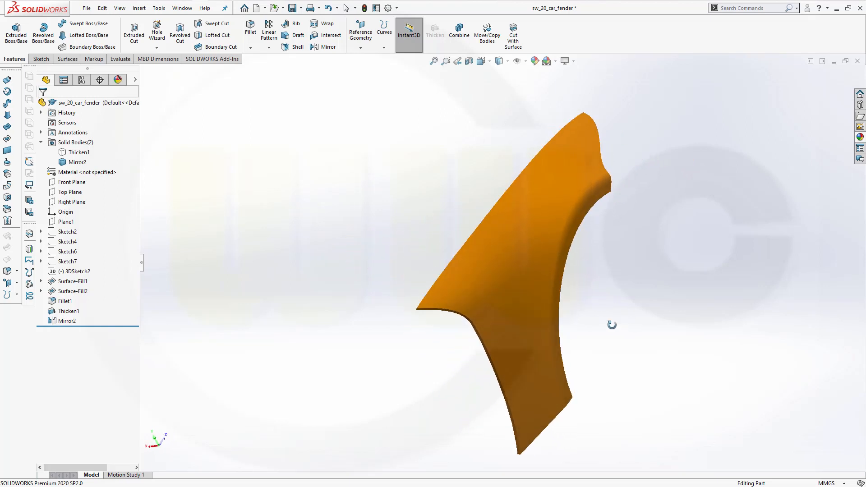
Step: Orbit the finished fender and the car blueprints, then bring up the Sketch commands
left_click_drag(612, 325, 551, 312)
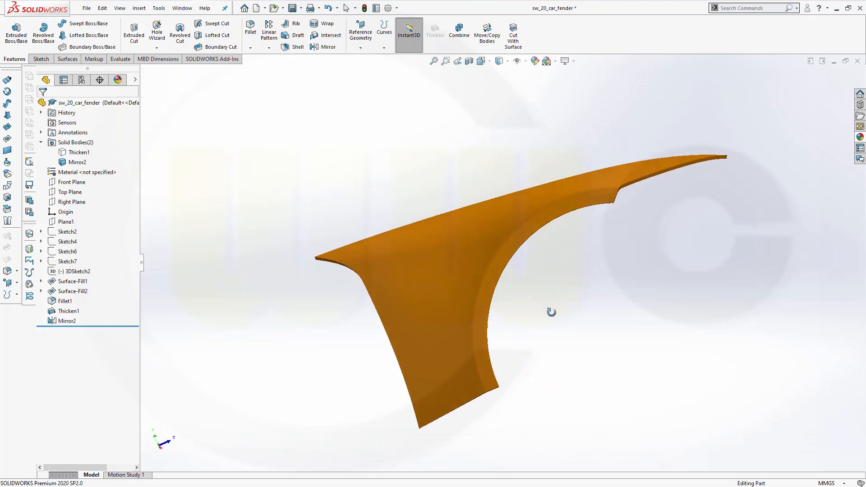
left_click_drag(551, 312, 594, 302)
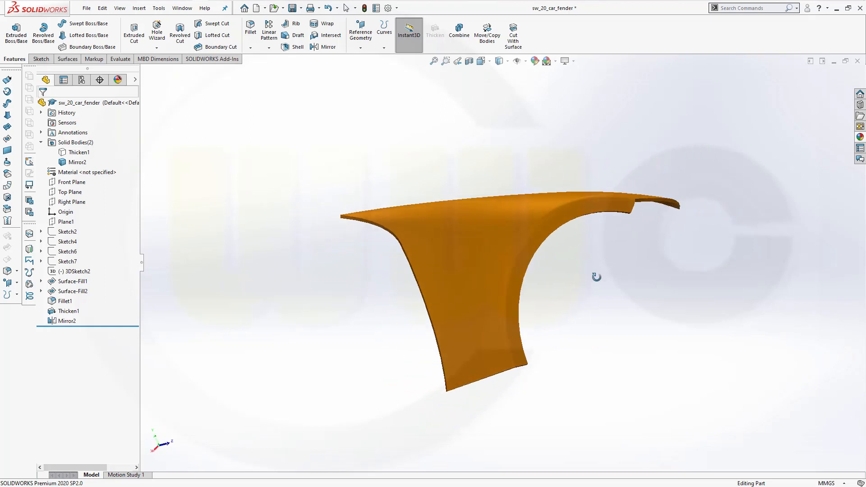
left_click_drag(597, 276, 576, 293)
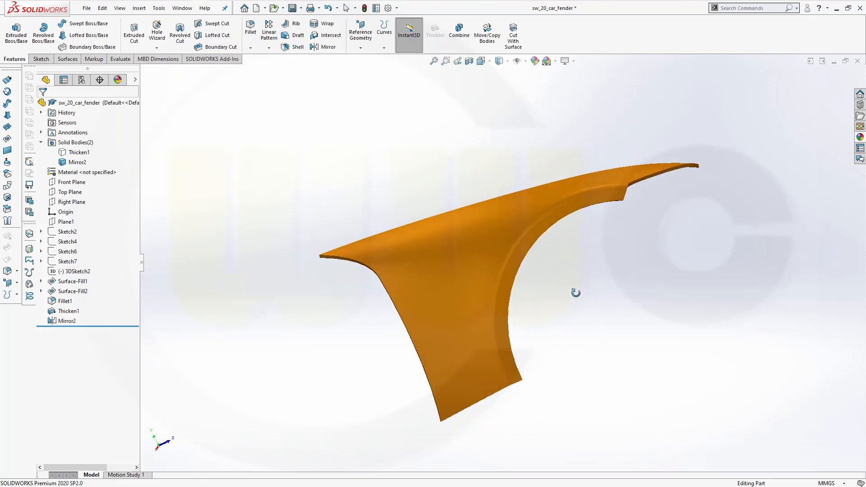
left_click_drag(576, 293, 537, 254)
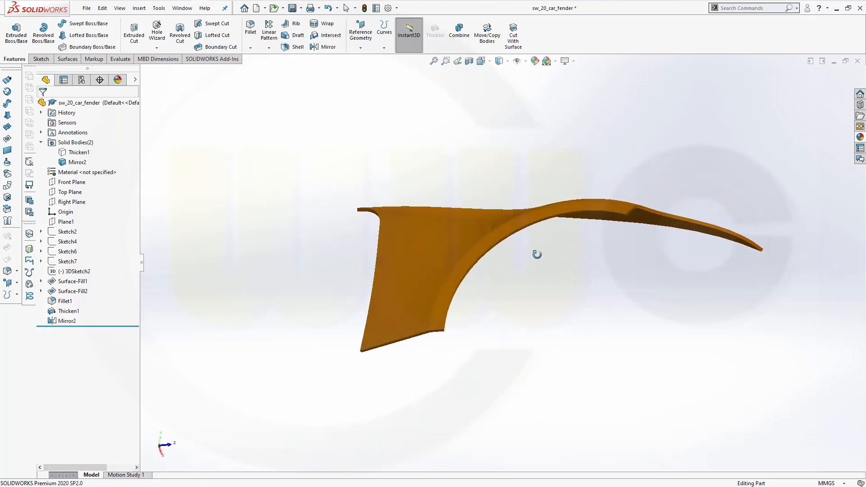
left_click_drag(536, 254, 628, 360)
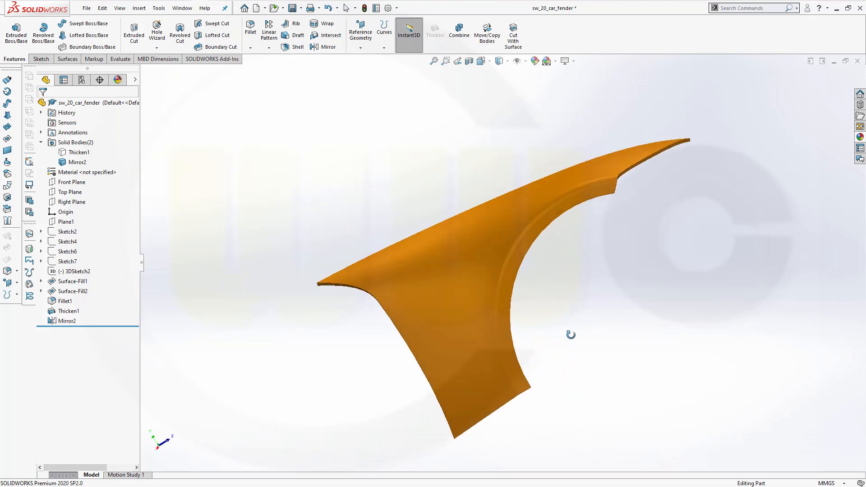
left_click_drag(571, 335, 466, 344)
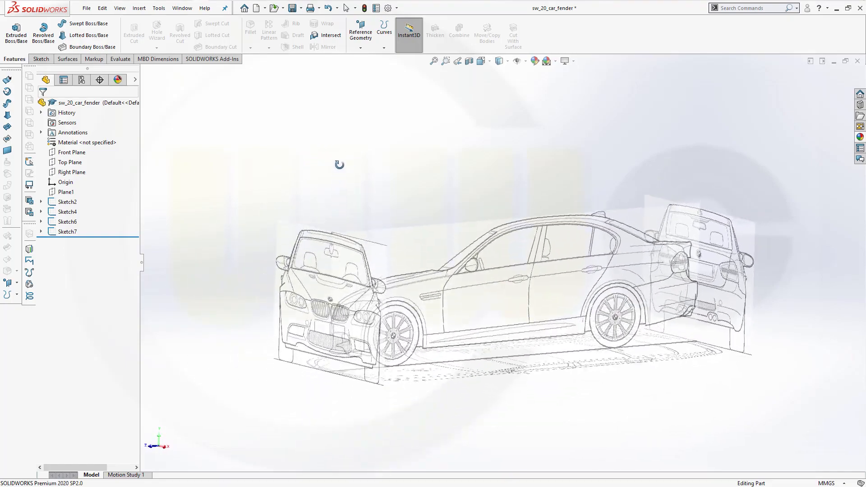
left_click_drag(339, 164, 334, 198)
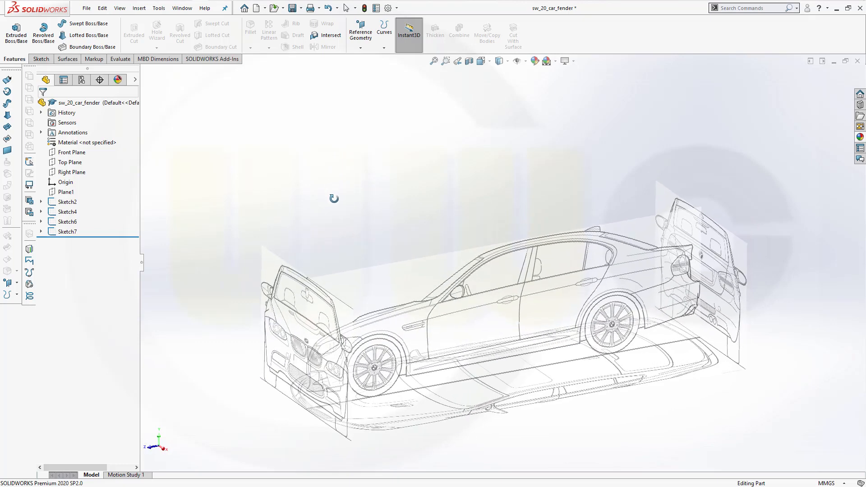
mouse_move(256, 187)
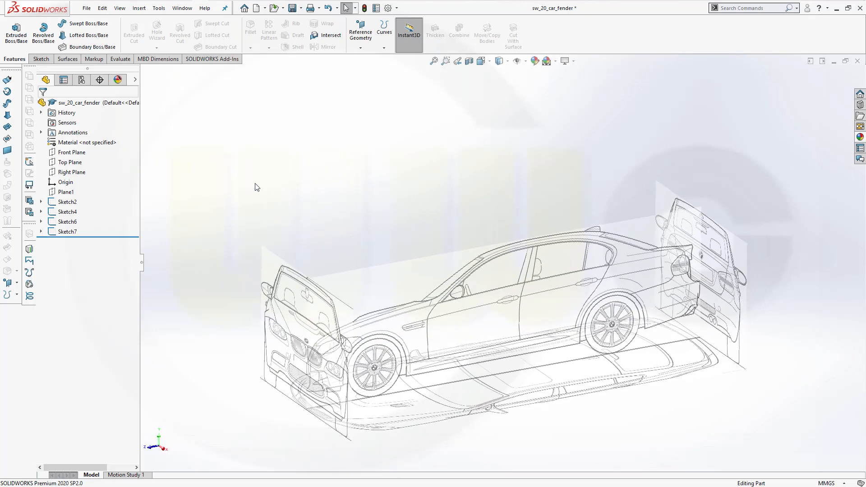
left_click(39, 59)
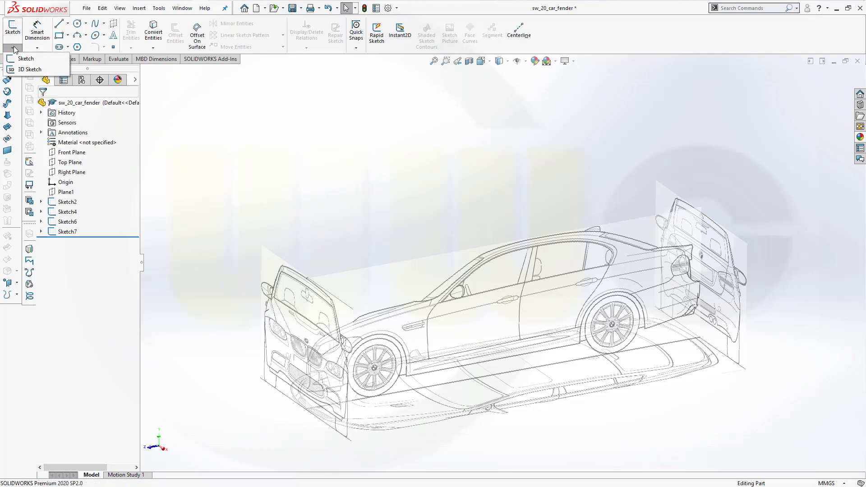
Step: Start 3DSketch5 and draw a spline along the hood line, headlight to windshield base
left_click(29, 69)
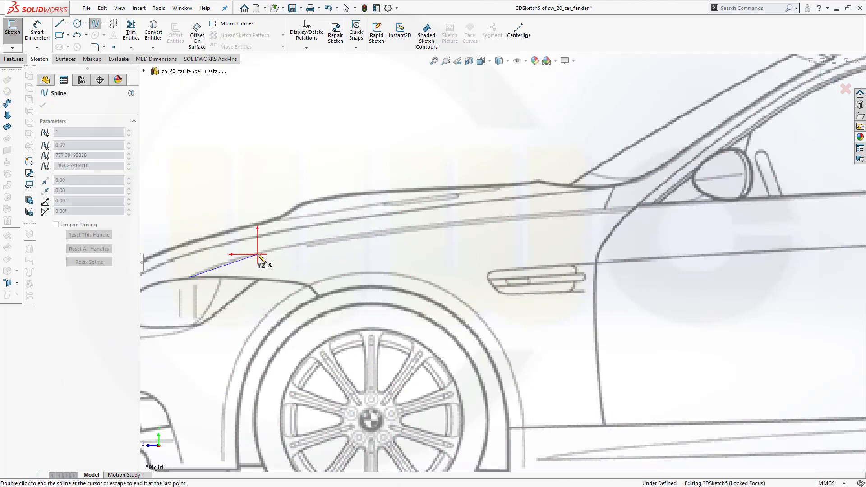
left_click(470, 226)
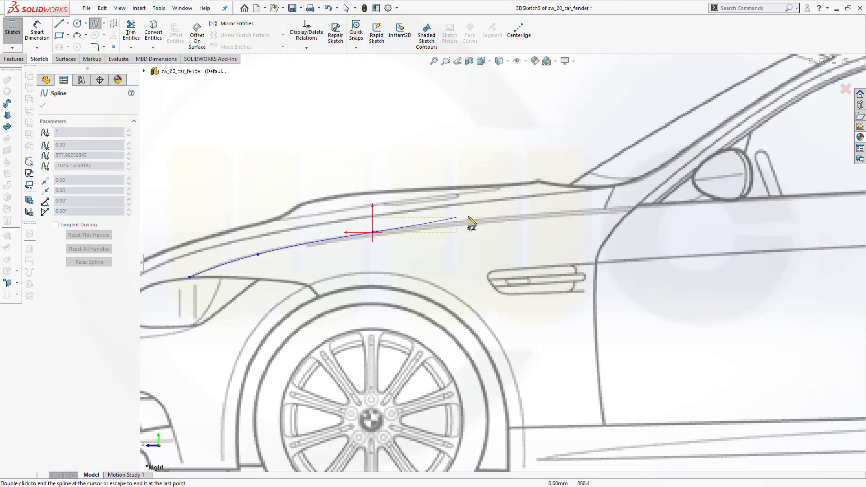
left_click_drag(470, 224, 640, 215)
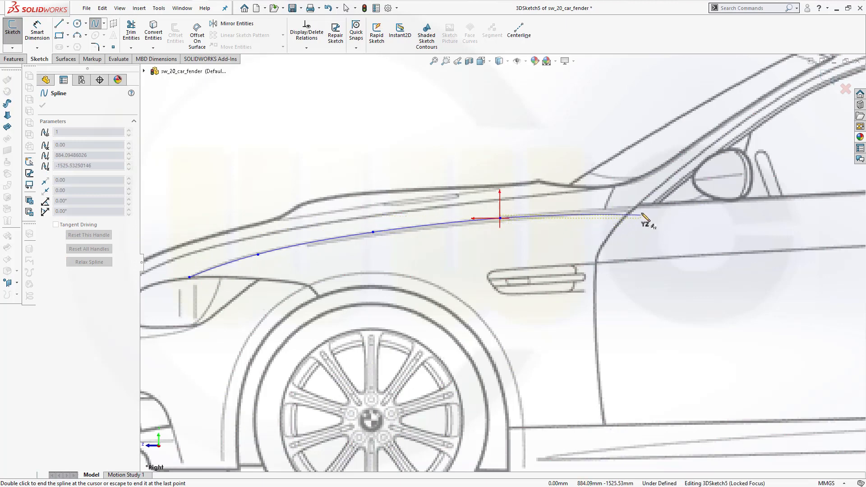
left_click_drag(500, 218, 635, 209)
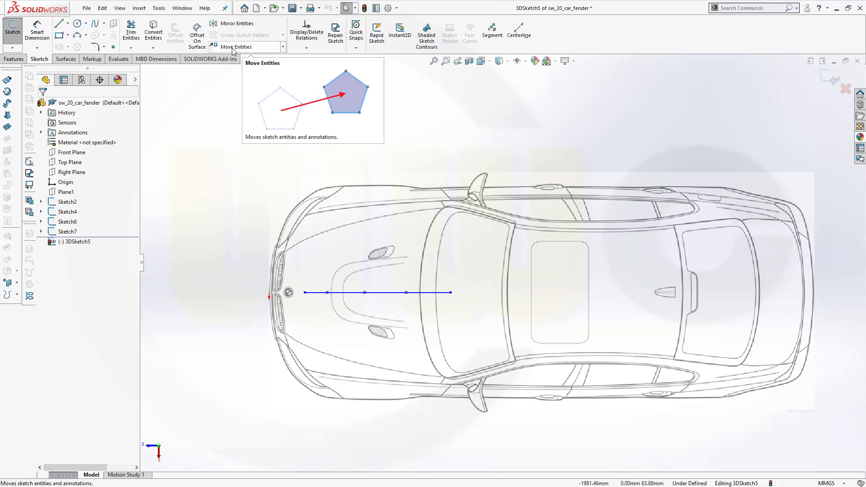
Step: Move Spline1 about 775 mm sideways toward the car's side outline in Top view
left_click(237, 47)
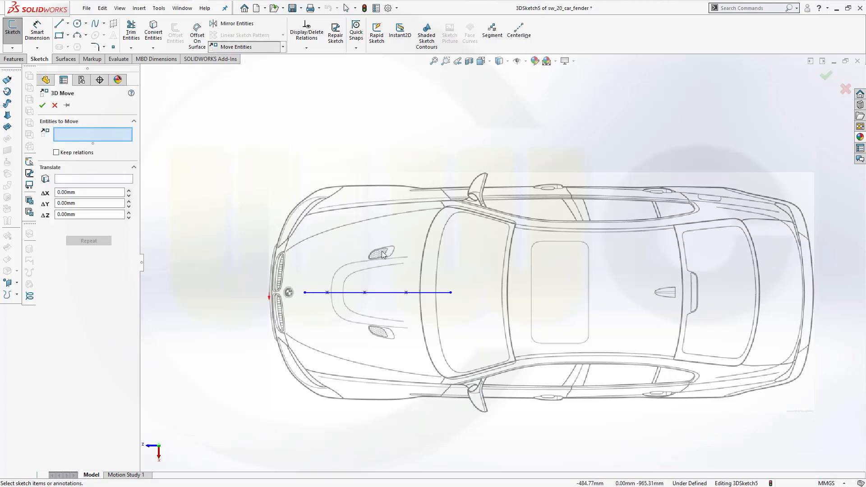
left_click(376, 293)
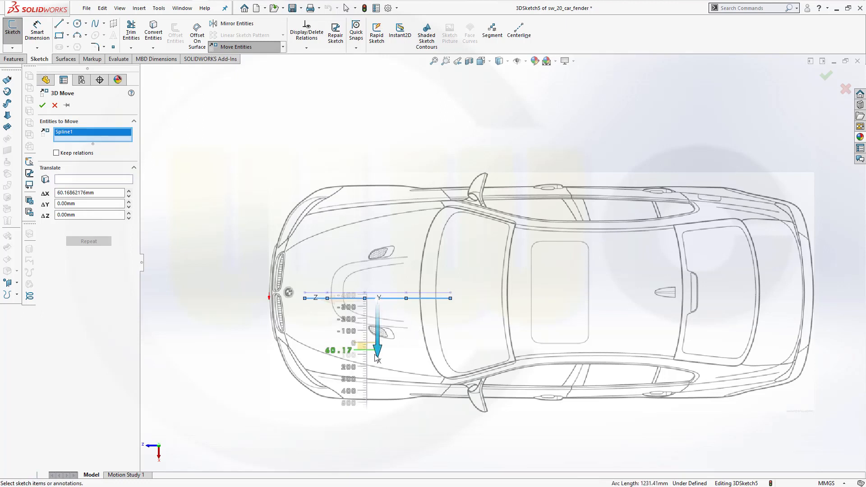
left_click_drag(378, 354, 377, 439)
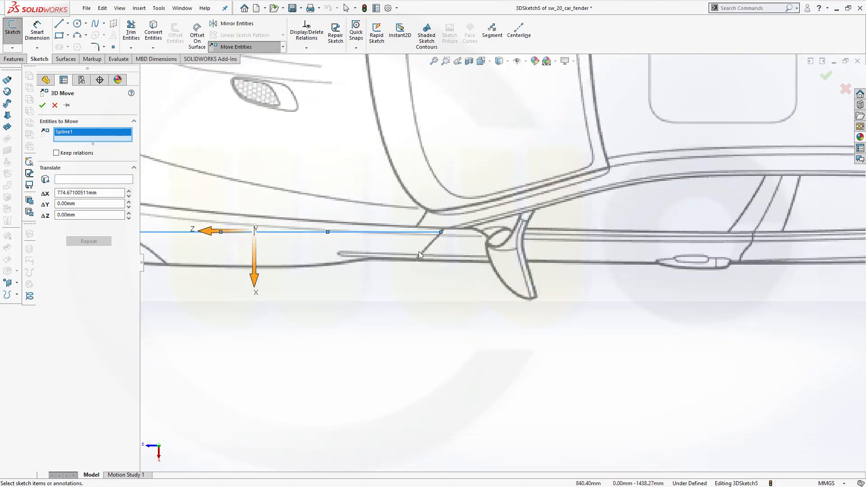
mouse_move(264, 270)
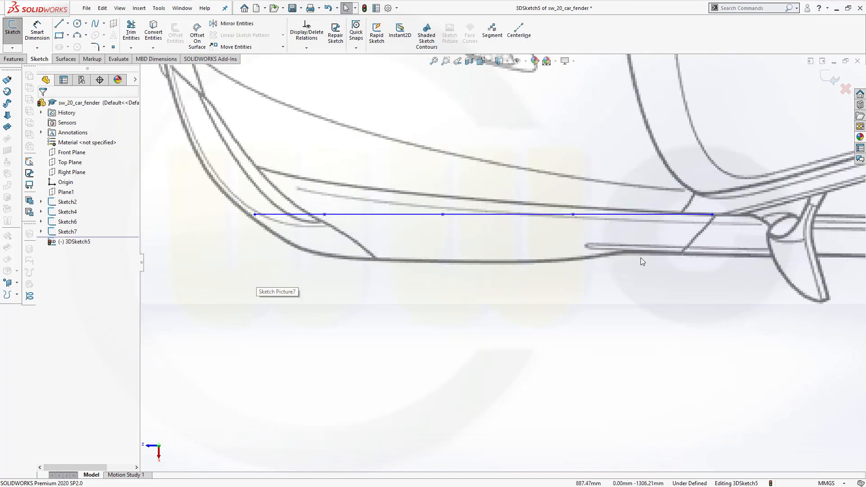
mouse_move(573, 214)
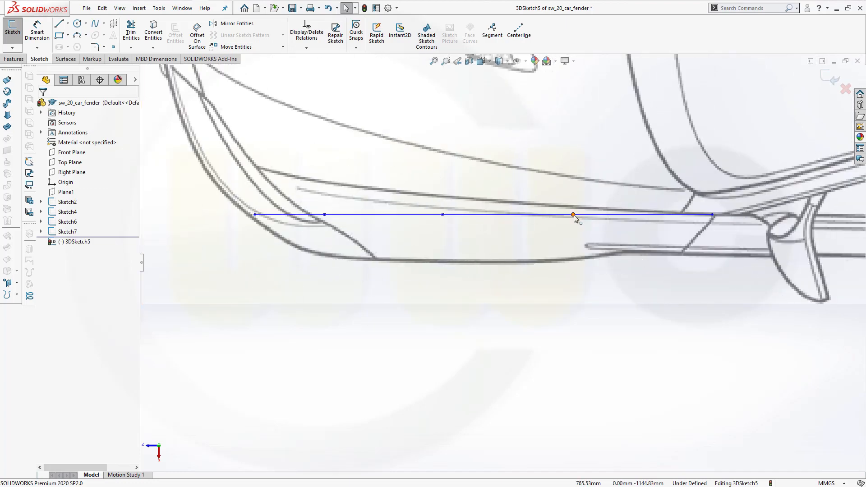
Step: Drag Spline1's control points and end point onto the curved fender outline in Top view
left_click(573, 215)
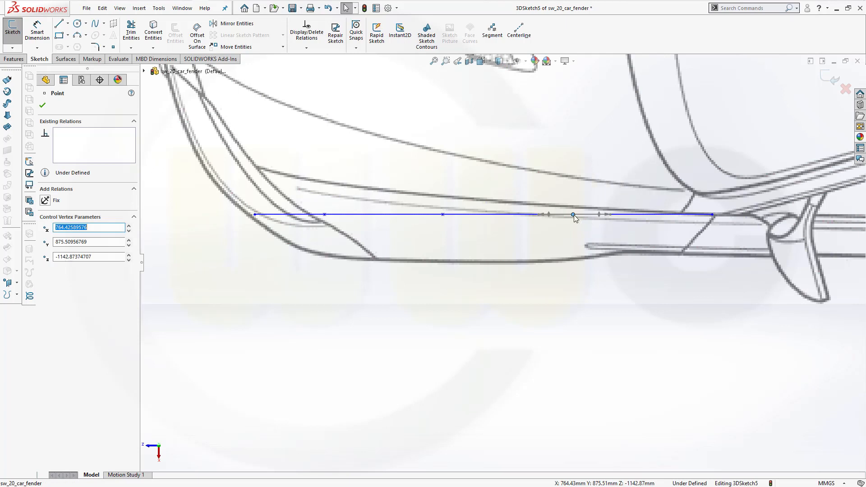
left_click_drag(573, 214, 573, 206)
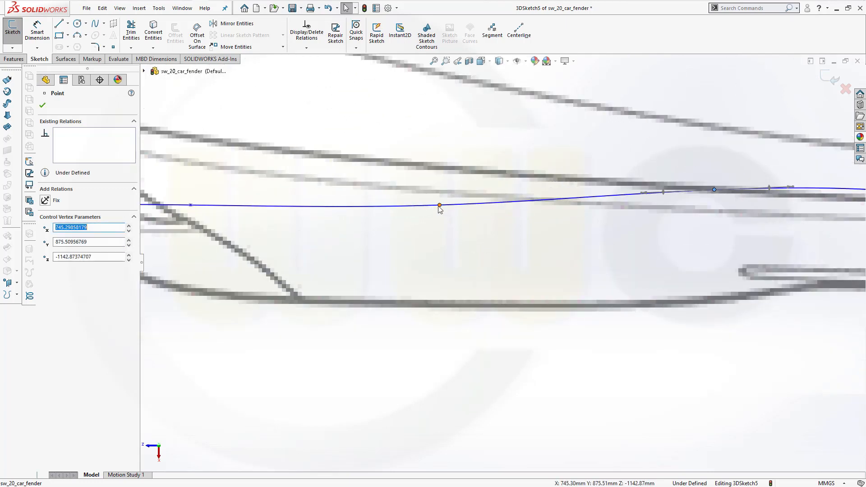
left_click_drag(439, 206, 440, 194)
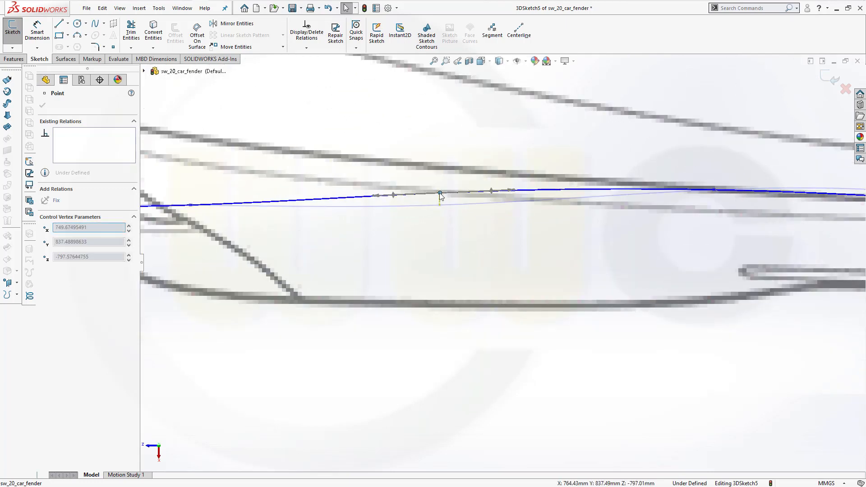
left_click_drag(440, 194, 438, 178)
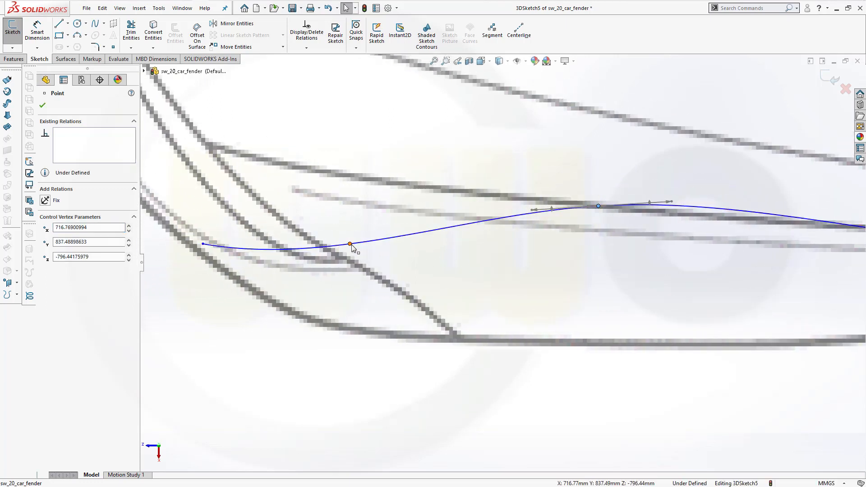
left_click_drag(349, 244, 349, 192)
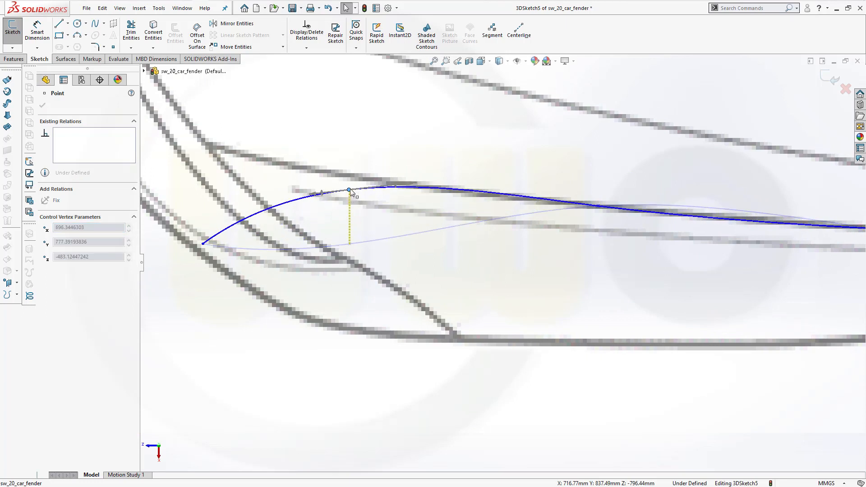
left_click_drag(349, 192, 349, 178)
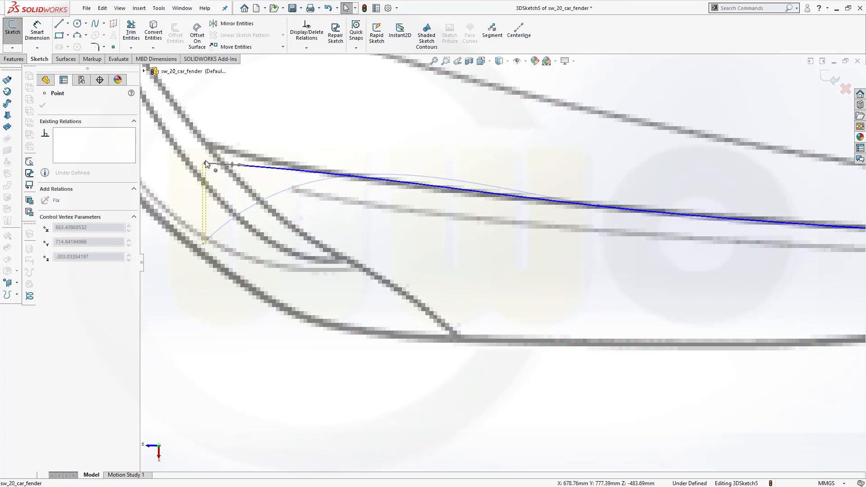
left_click_drag(216, 170, 212, 153)
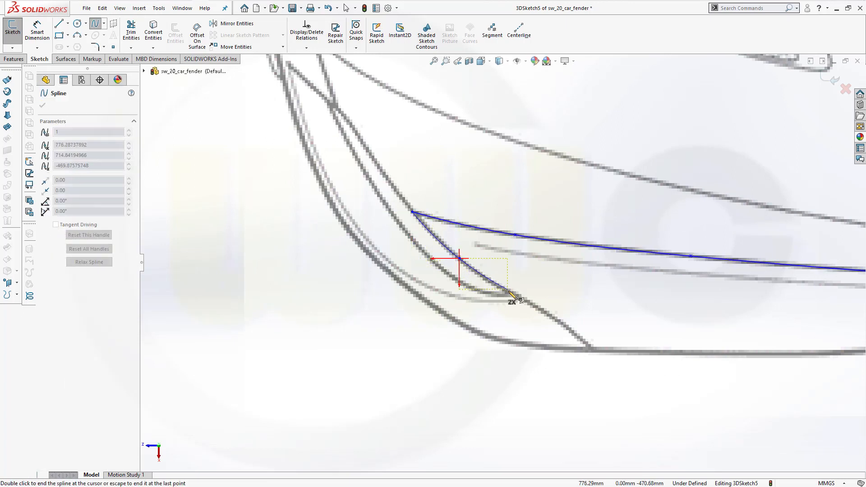
Step: Draw a short second spline along the headlight's upper edge from the first spline's end
left_click_drag(511, 301, 558, 323)
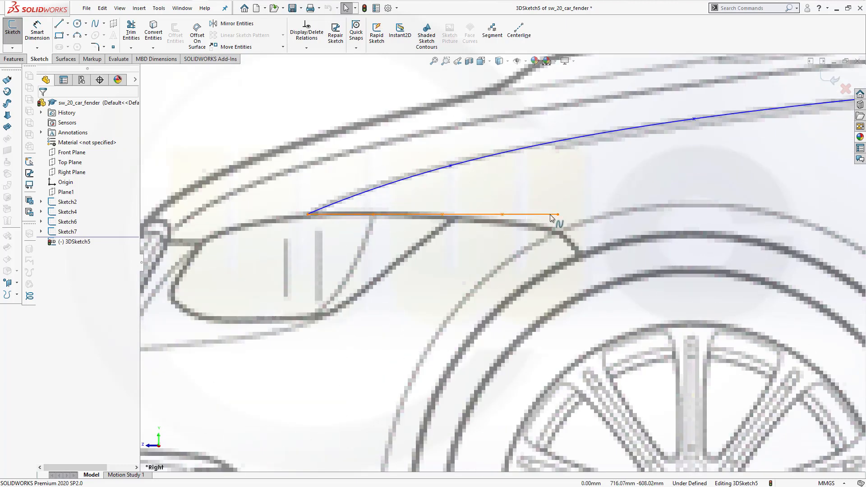
Step: Drag the second spline's end and middle points down the headlight outline to the wheel arch
left_click(557, 214)
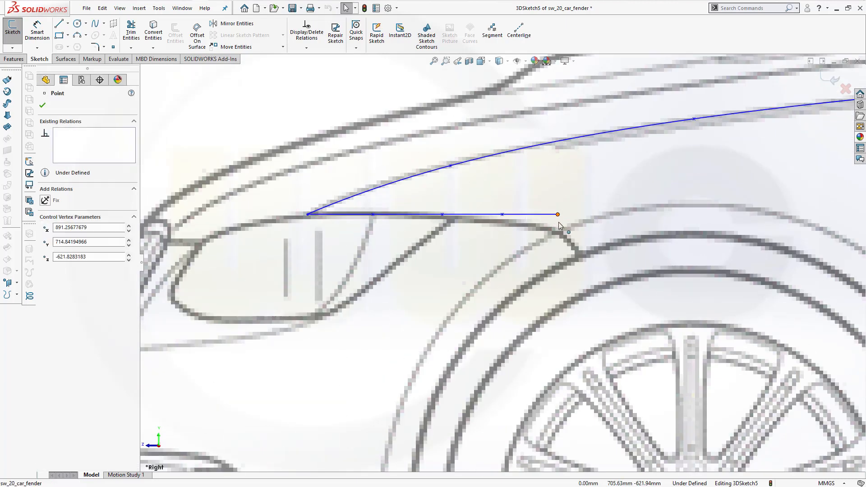
left_click_drag(558, 214, 558, 232)
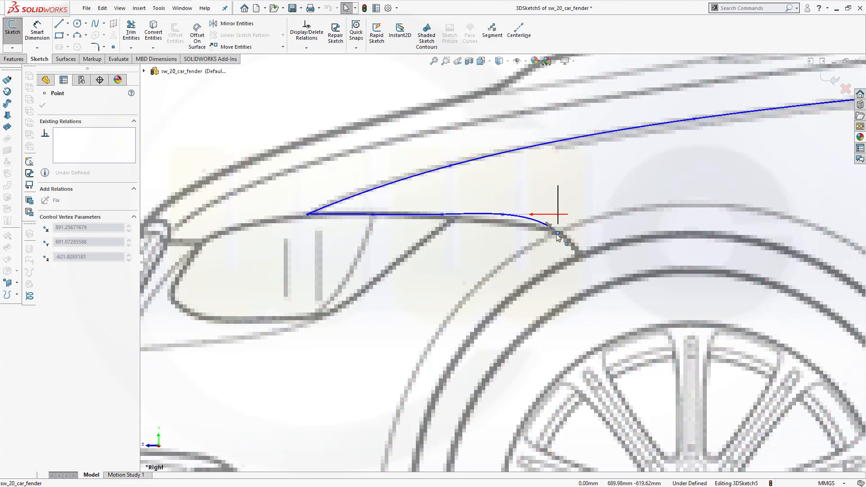
left_click_drag(557, 234, 501, 215)
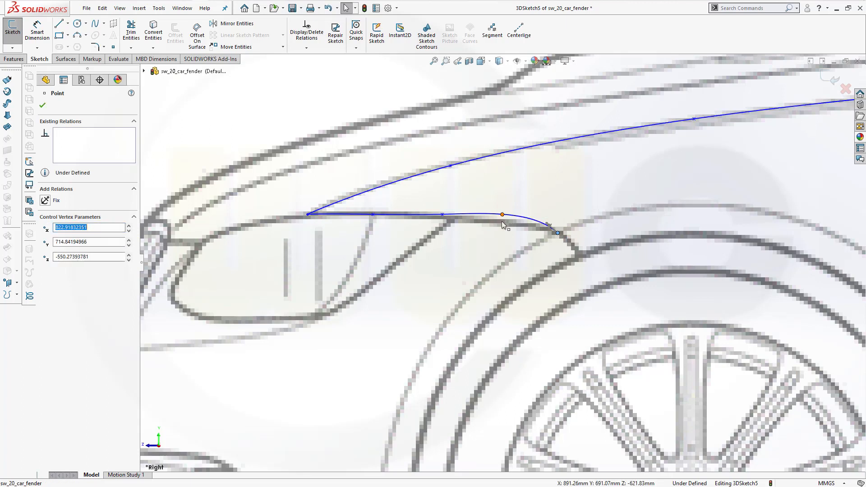
left_click_drag(502, 214, 499, 221)
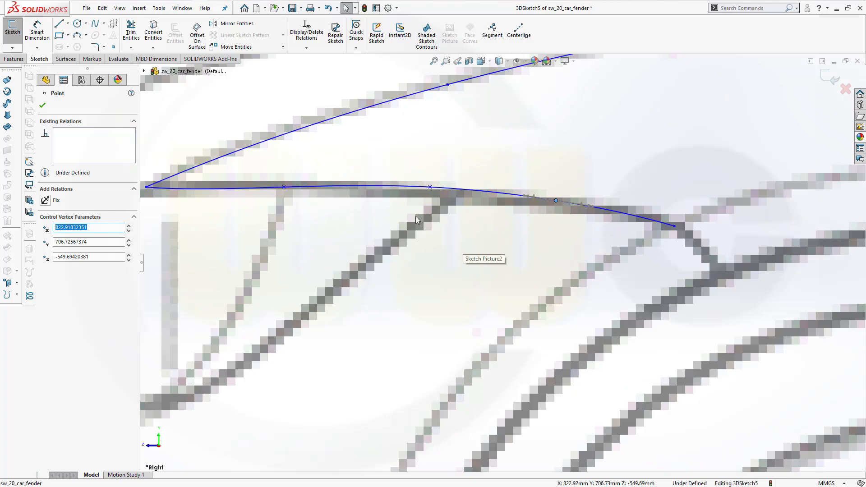
mouse_move(281, 199)
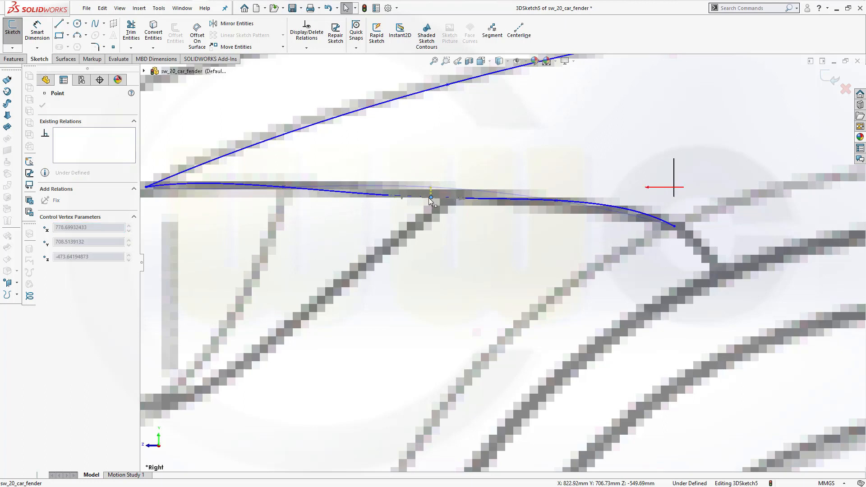
left_click_drag(430, 200, 430, 197)
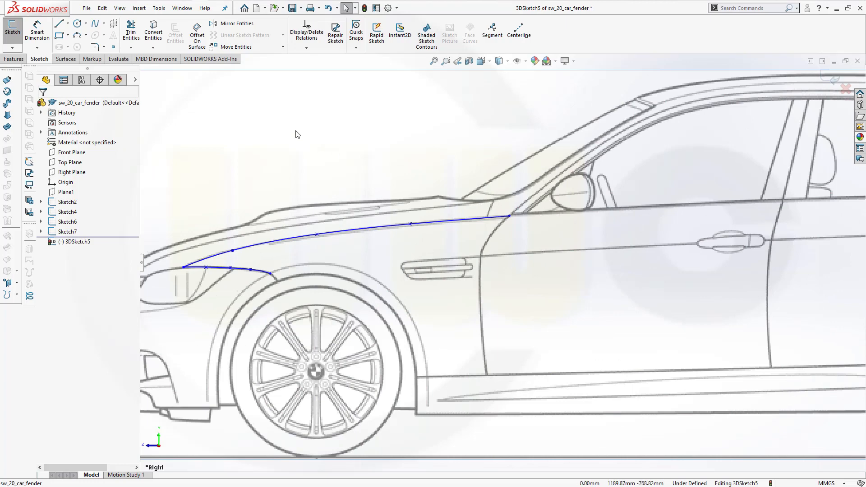
mouse_move(93, 23)
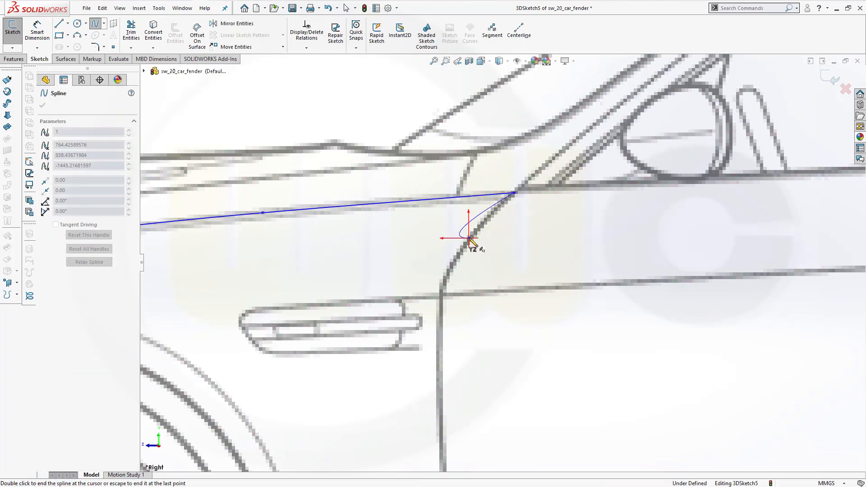
Step: Draw two splines down the door gap from the fender spline's end to the sill, selecting the upper one
left_click_drag(473, 243, 445, 299)
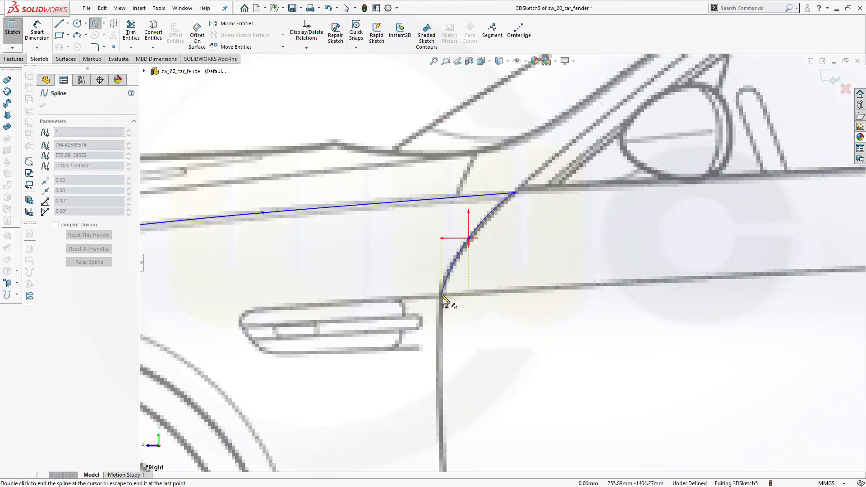
right_click(444, 300)
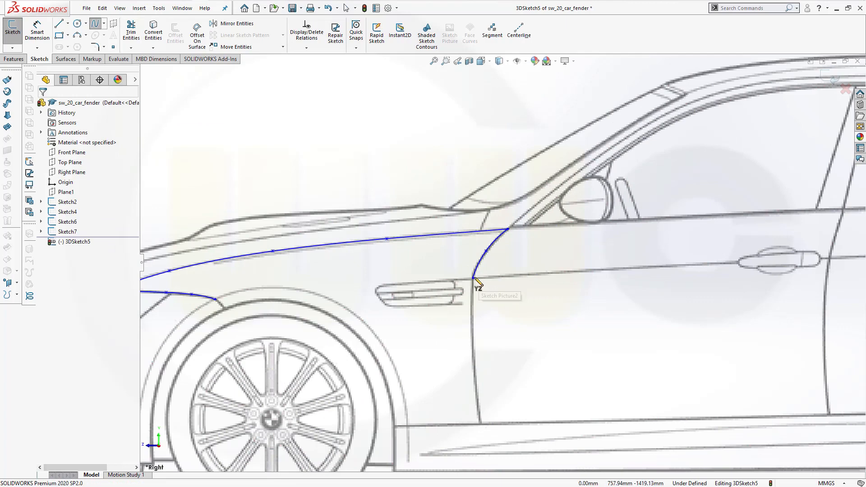
left_click(474, 276)
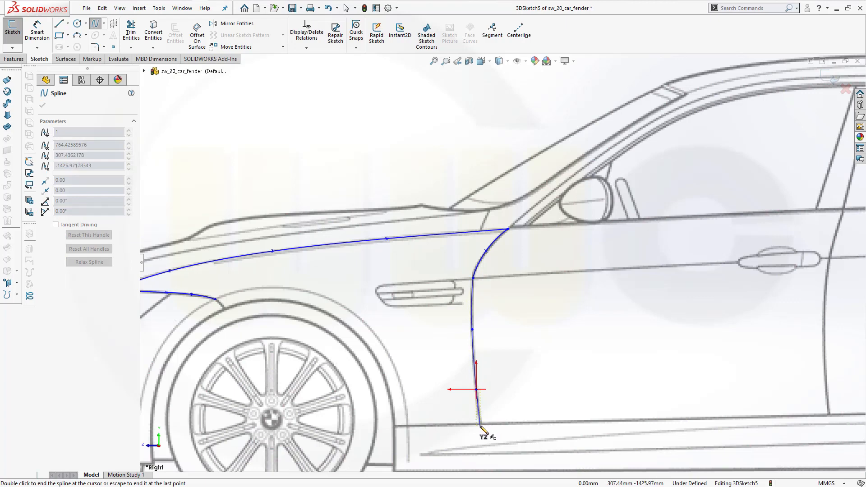
right_click(481, 390)
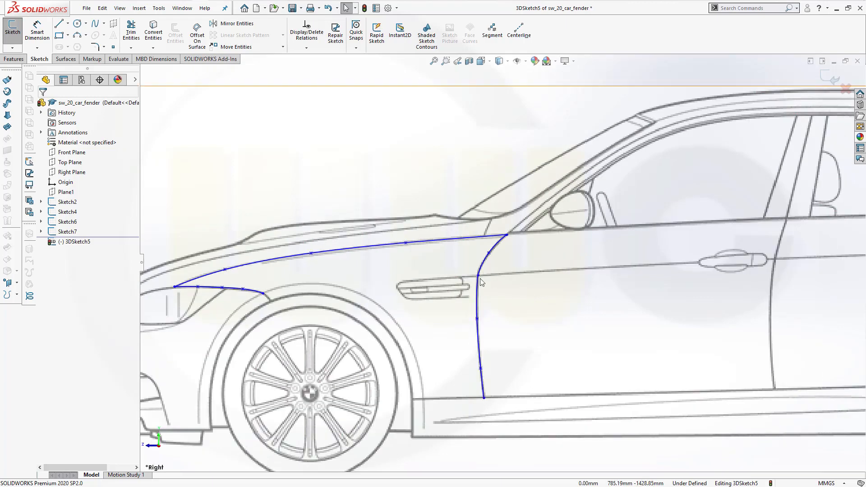
mouse_move(436, 225)
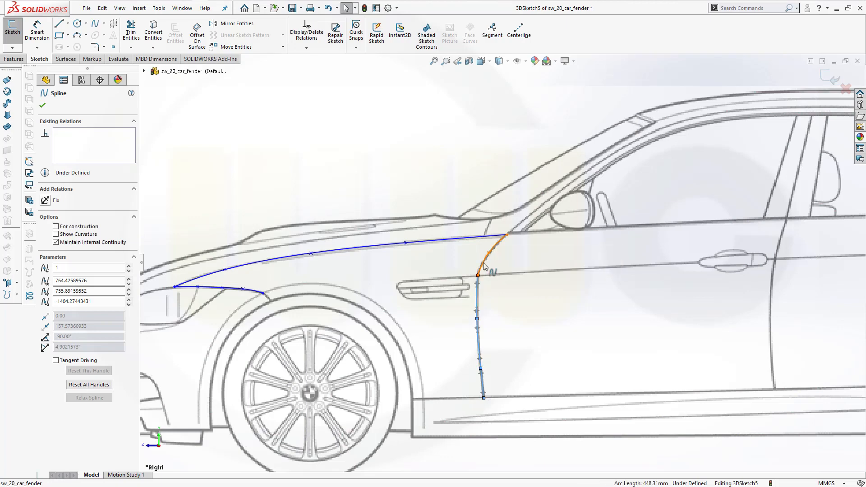
left_click(494, 246)
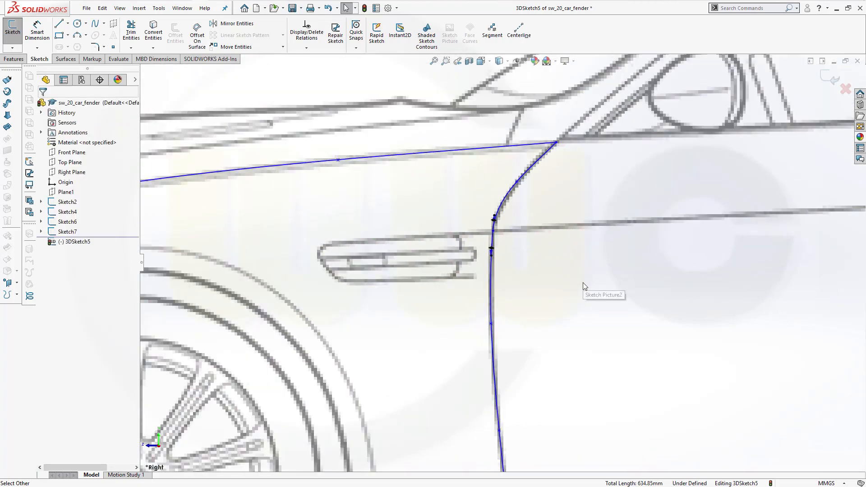
scroll("down", 3)
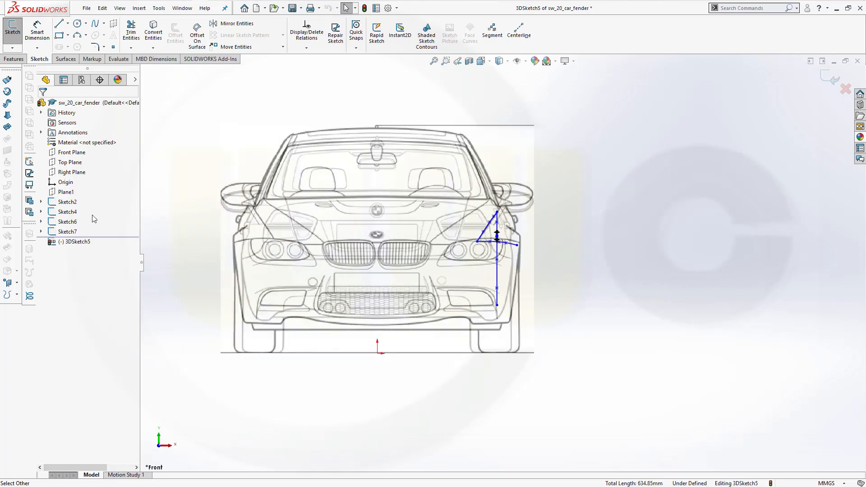
Step: Bow the door-gap spline's points outward along the front-view body contour, mirror to bumper
left_click(68, 211)
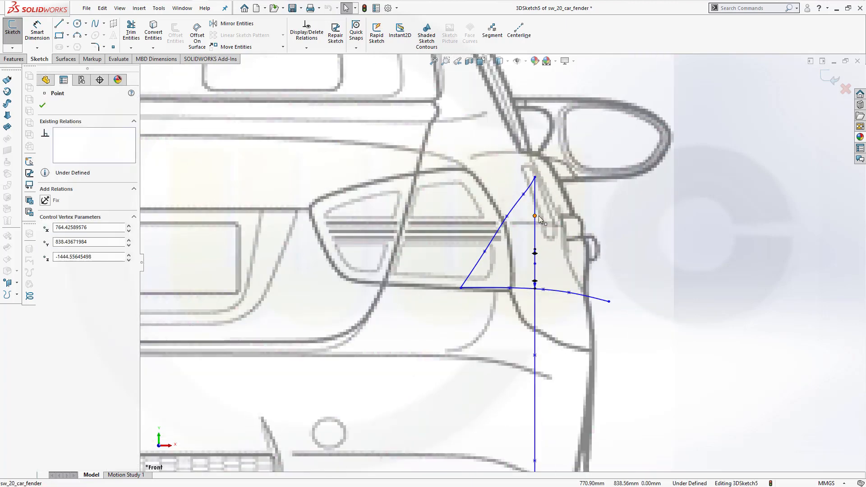
left_click_drag(534, 215, 558, 218)
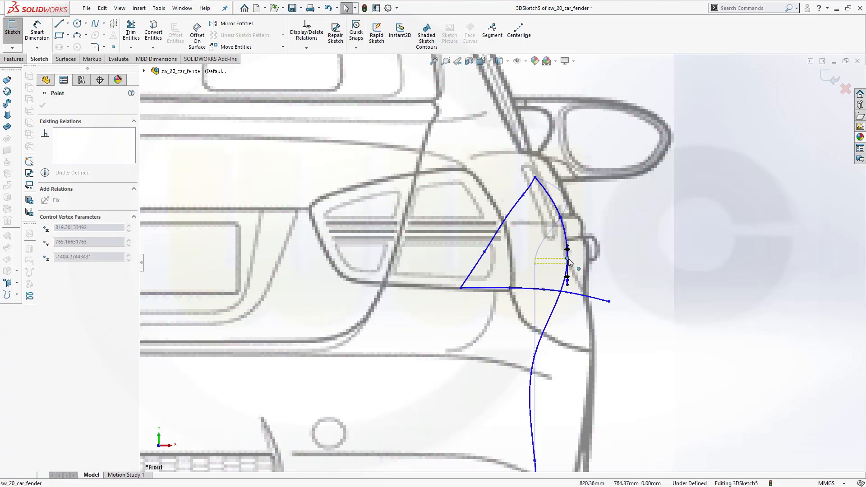
left_click_drag(568, 260, 573, 260)
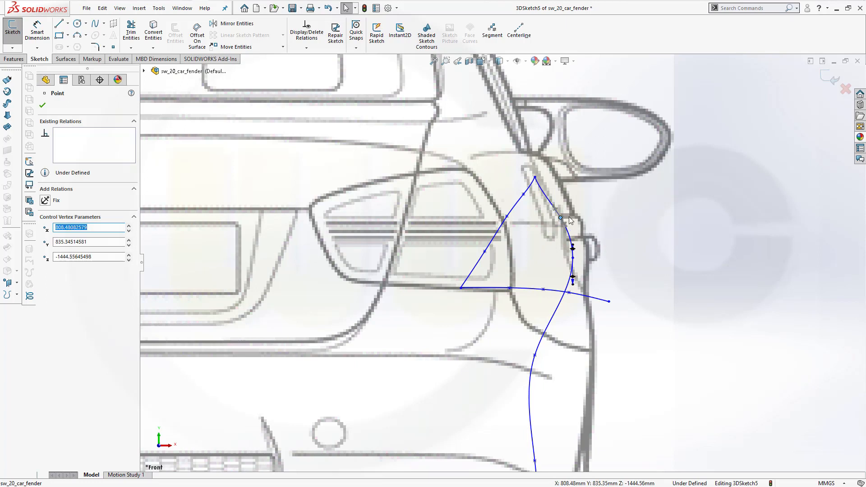
left_click_drag(560, 217, 568, 217)
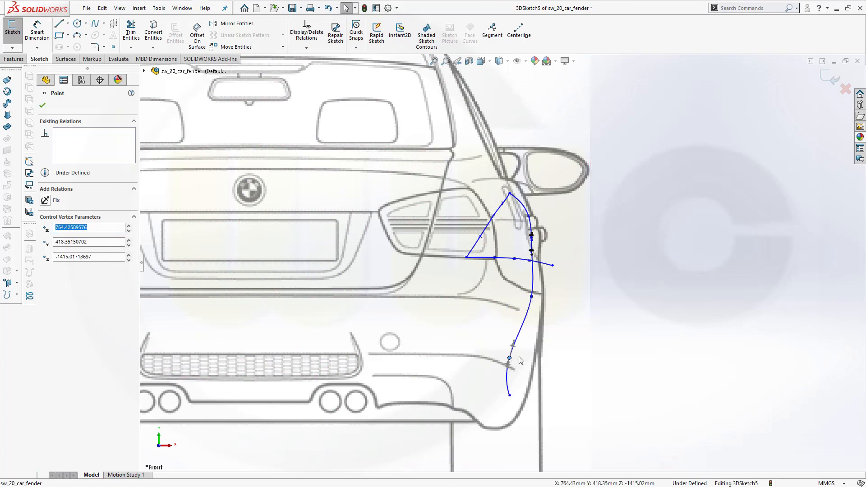
left_click_drag(509, 358, 522, 359)
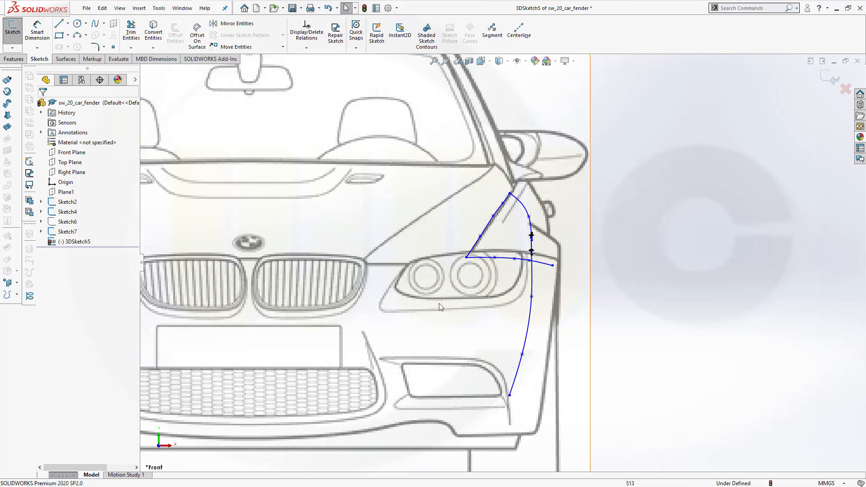
Step: Round the upper door-gap spline's points into the fender corner in Right and Front views
scroll("down", 3)
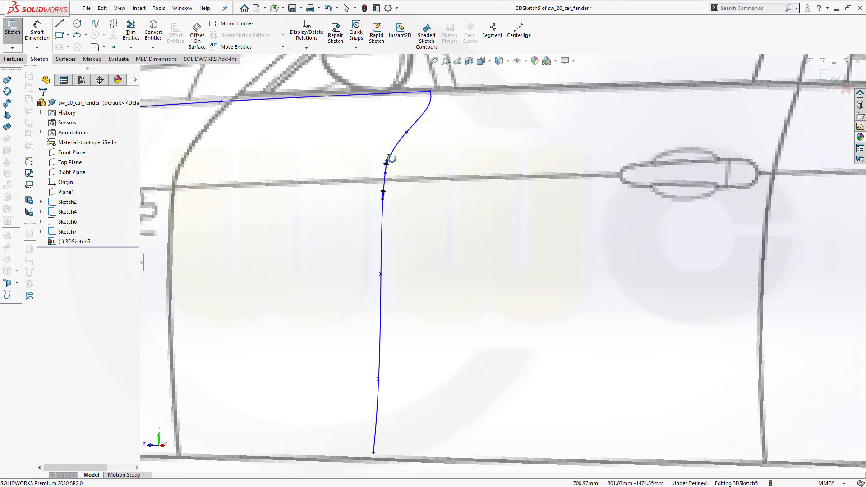
key("space")
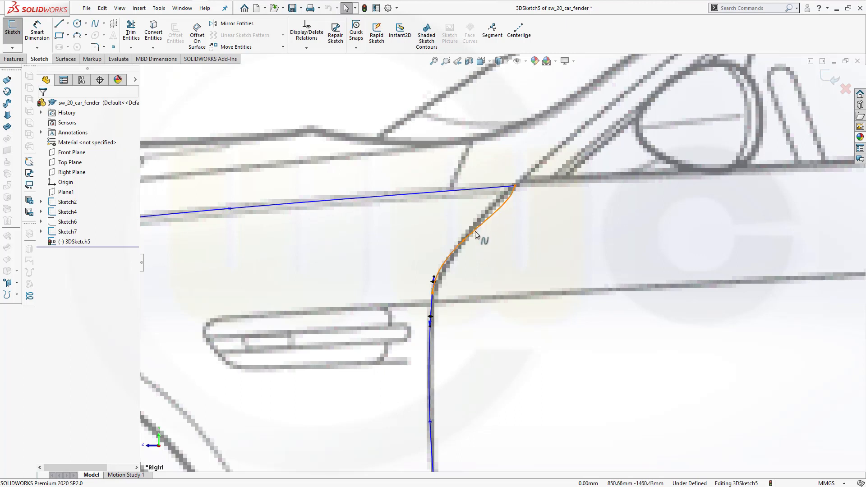
left_click(461, 241)
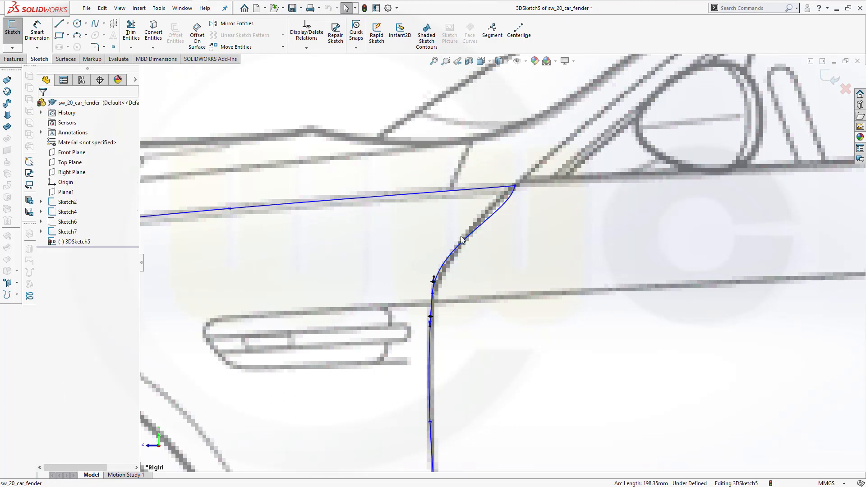
left_click(446, 242)
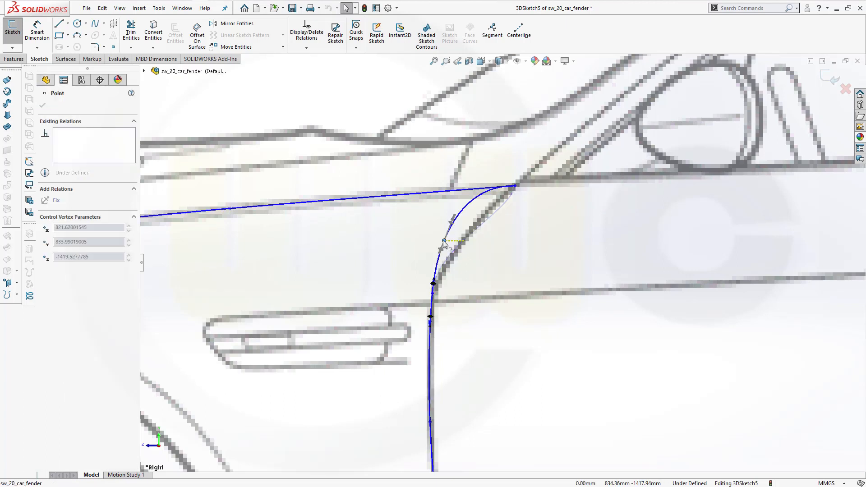
left_click_drag(445, 241, 458, 246)
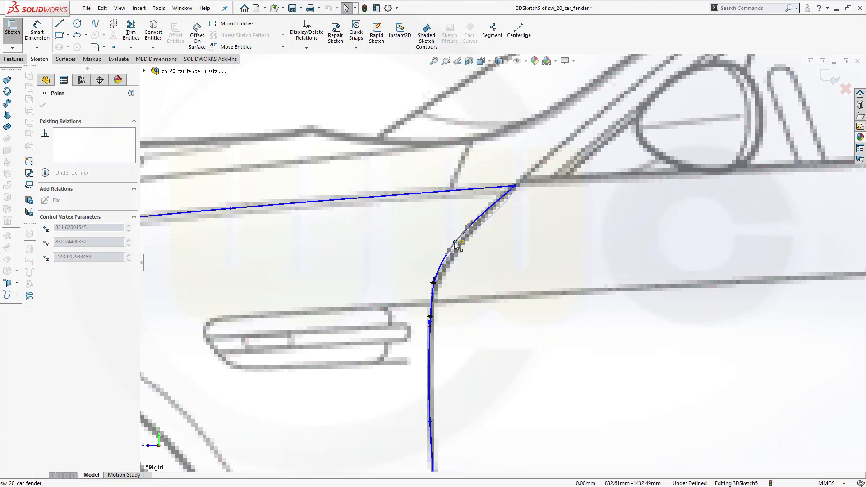
left_click_drag(455, 246, 466, 237)
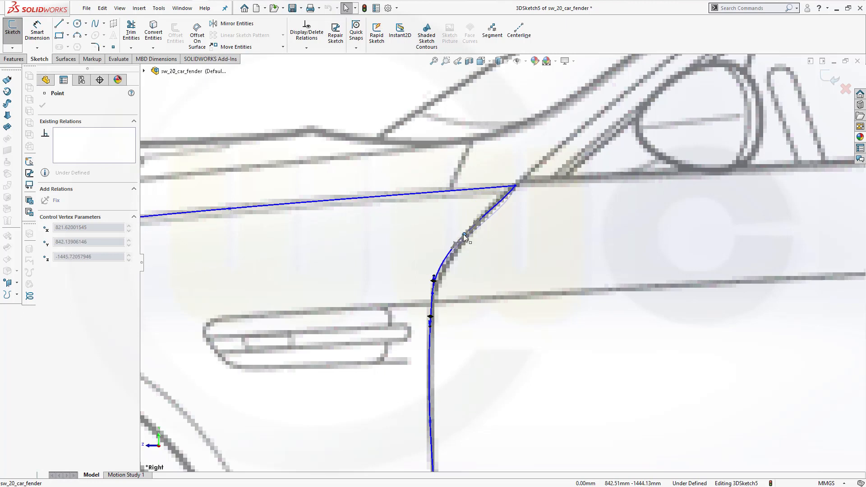
left_click_drag(464, 235, 469, 229)
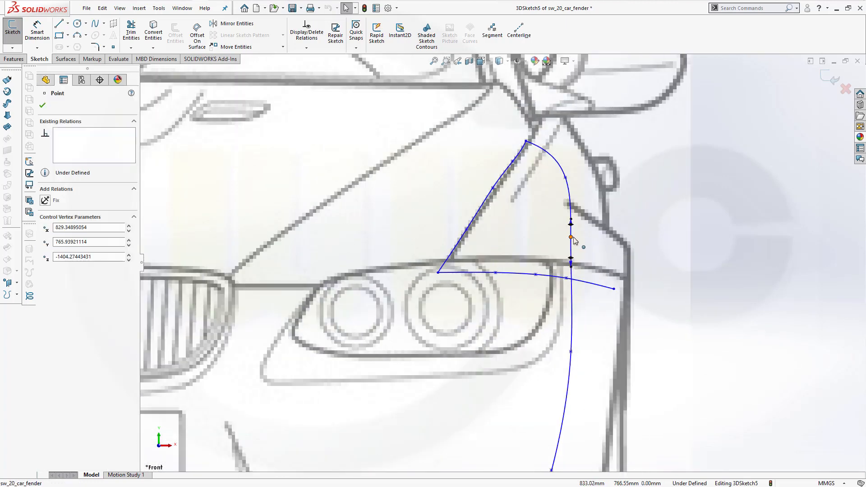
left_click_drag(571, 238, 575, 239)
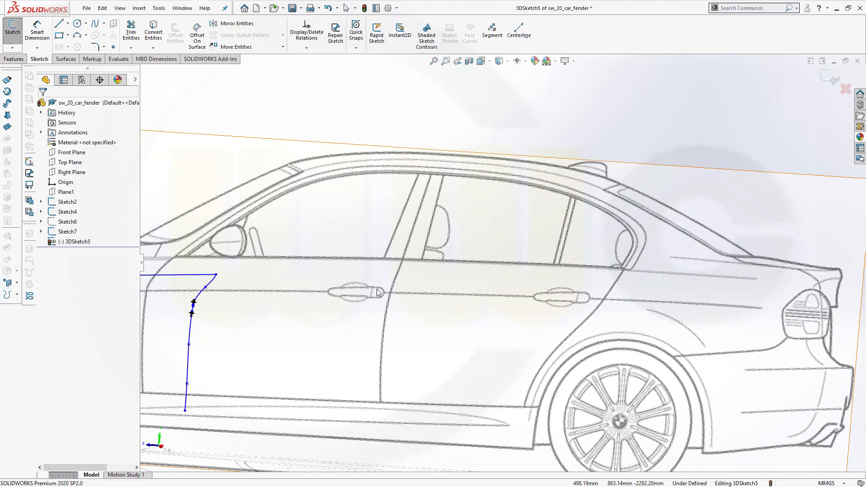
Step: Sketch a 3-point arc along the wheel arch and a short 41.8 mm line near the headlight
key("space")
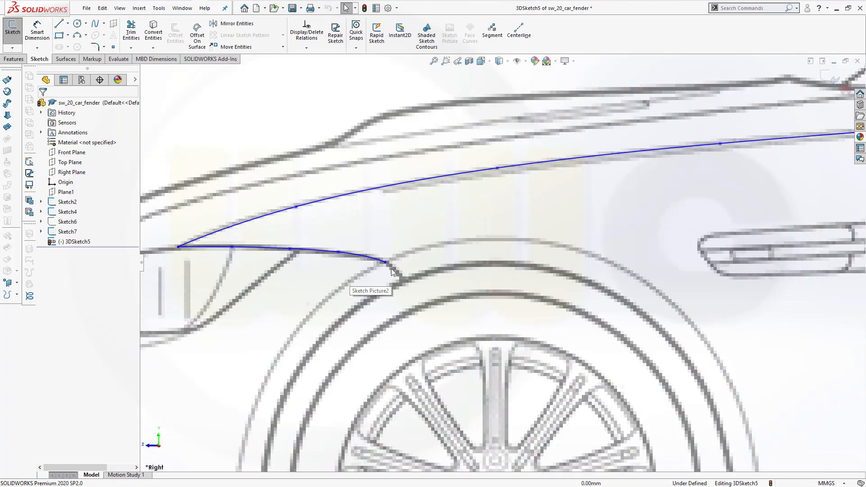
left_click(59, 23)
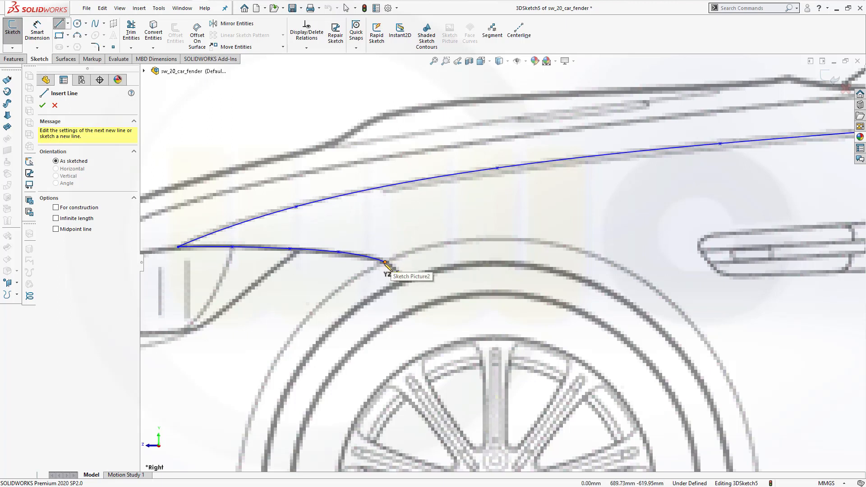
mouse_move(386, 266)
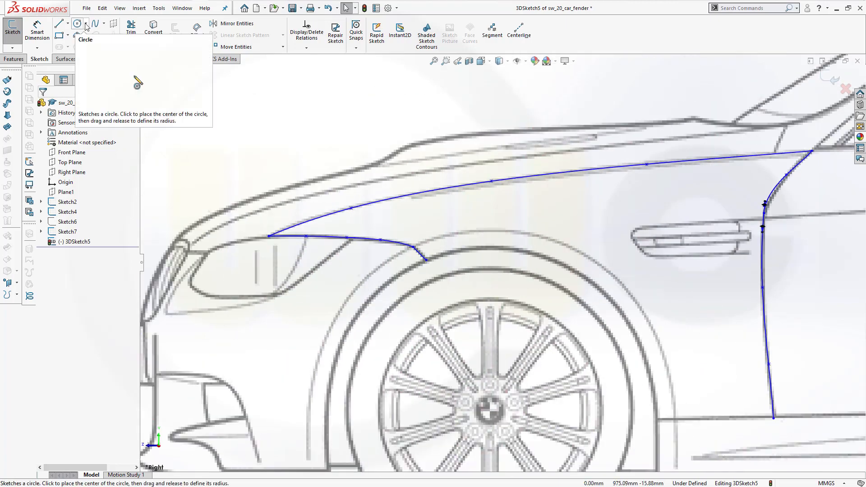
left_click(87, 22)
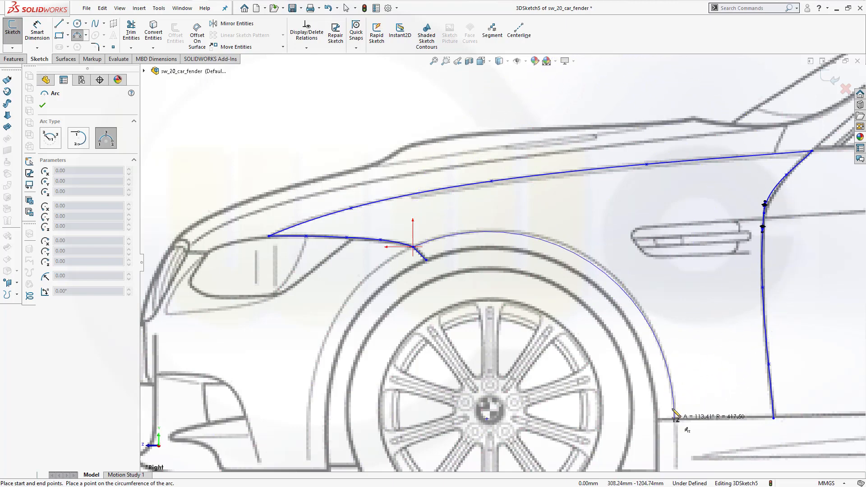
left_click_drag(674, 414, 611, 279)
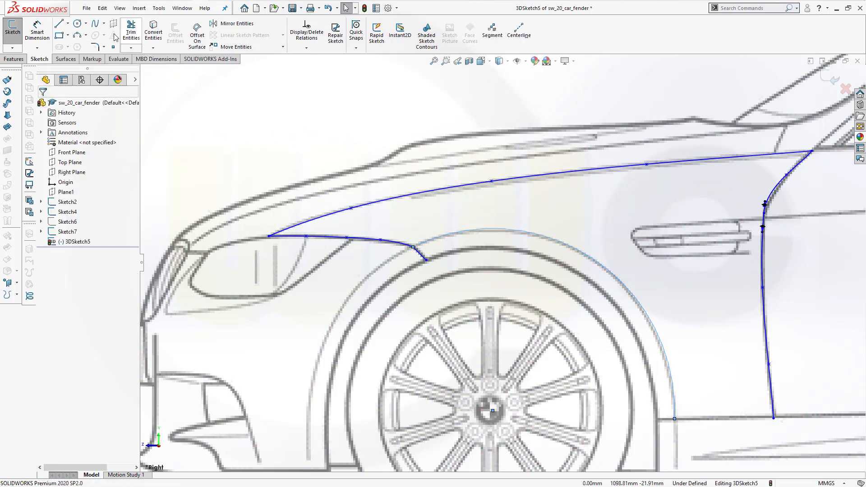
left_click(77, 35)
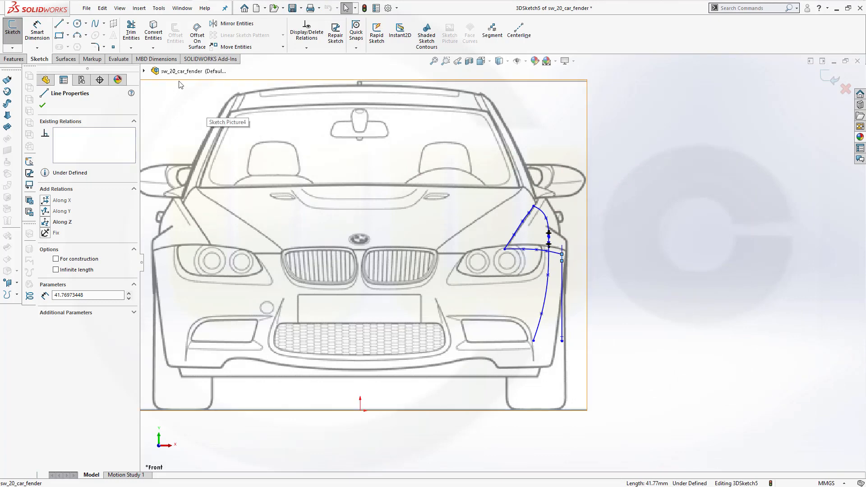
mouse_move(236, 46)
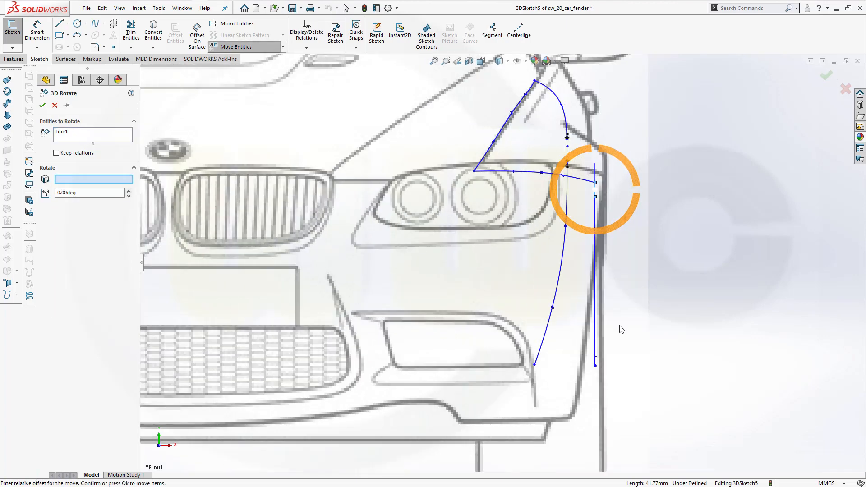
mouse_move(534, 323)
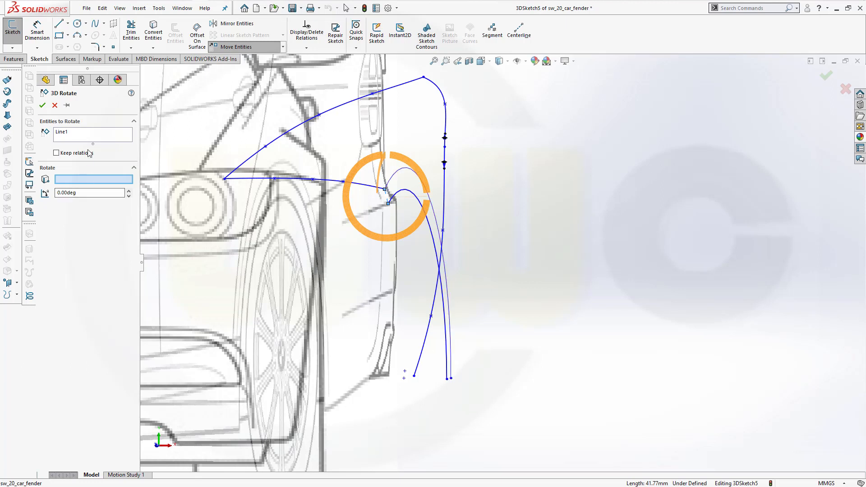
Step: Pick Line1, Arc1 and Arc2 as the entities to rotate in 3D Rotate
left_click(92, 135)
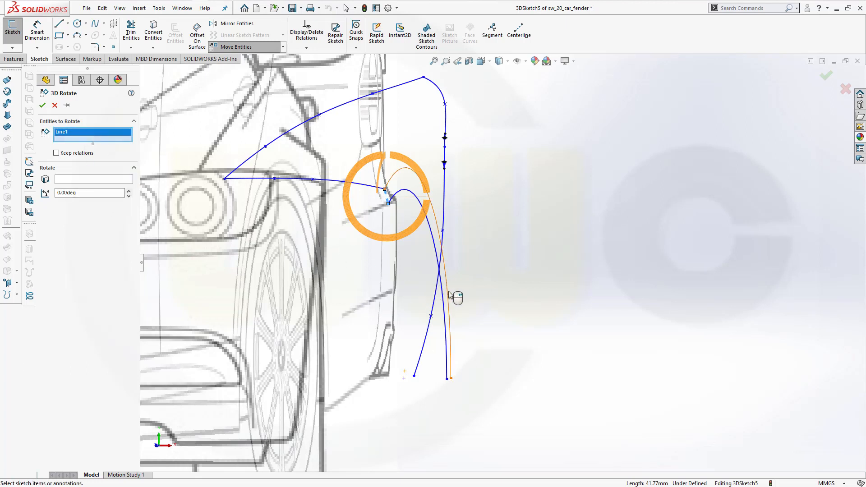
left_click(448, 307)
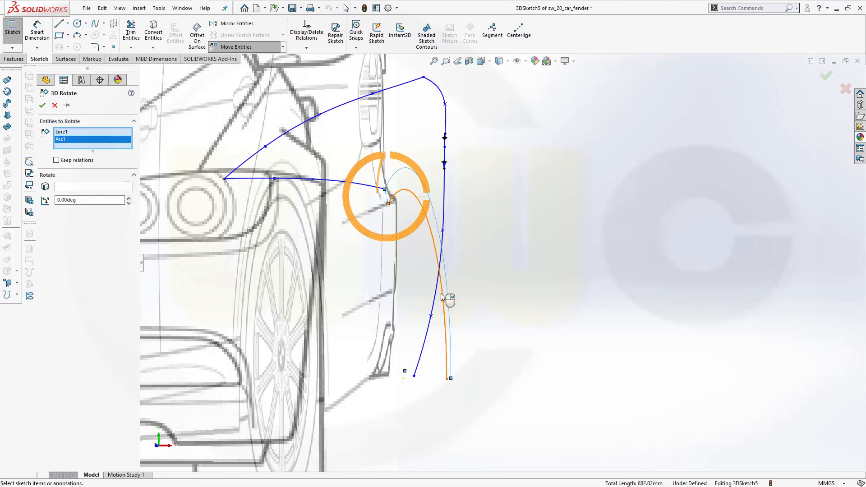
left_click(448, 298)
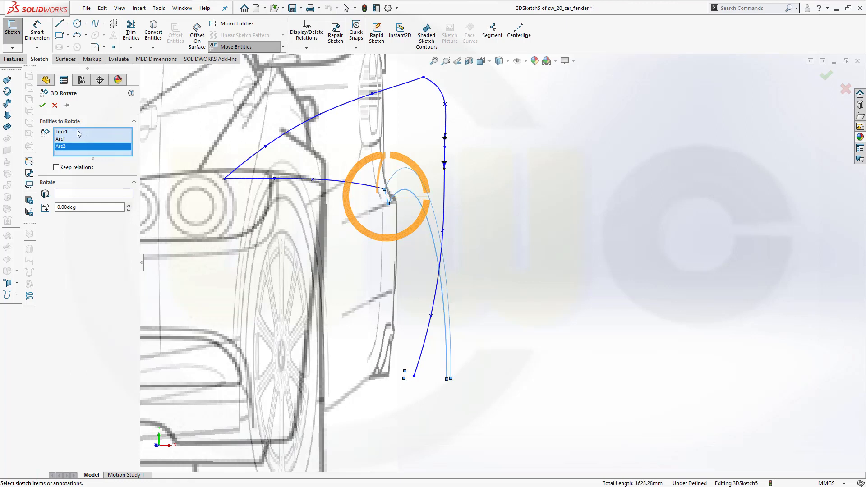
mouse_move(93, 194)
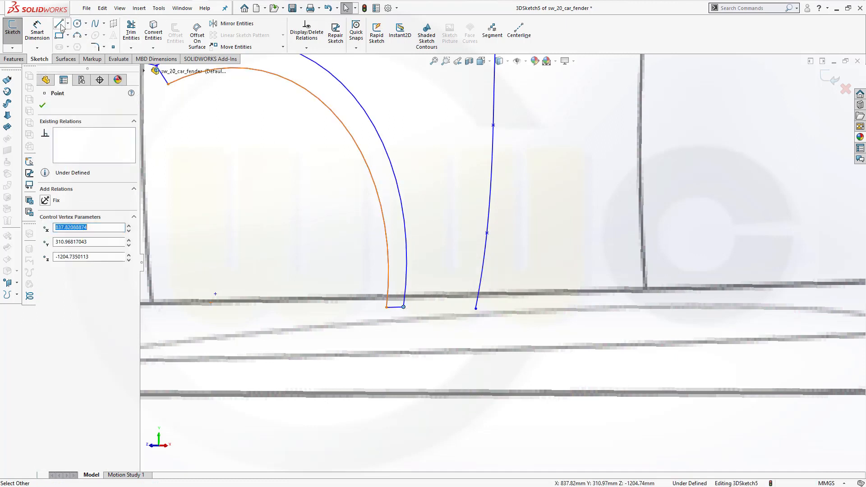
Step: Exit the 3DSketch5 wheel-arch sketch
left_click(57, 24)
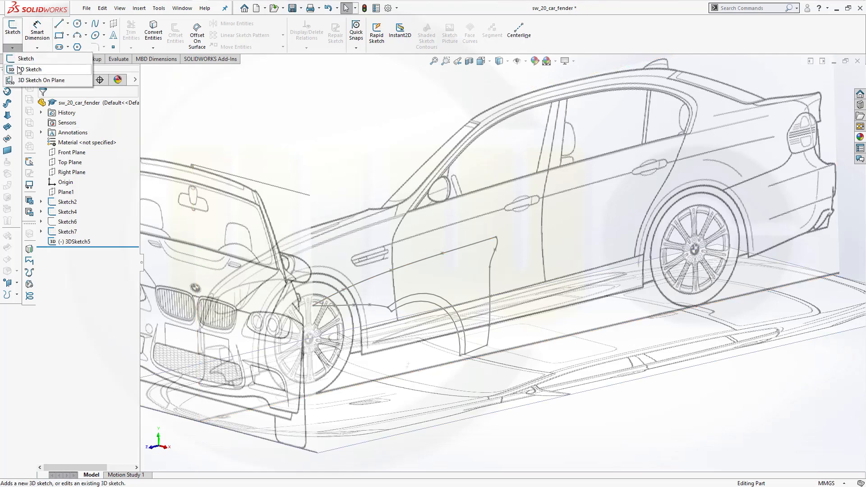
Step: Build 3DSketch6 by converting 3DSketch5's Arc1, Arc2, Line1 and Line2
left_click(32, 69)
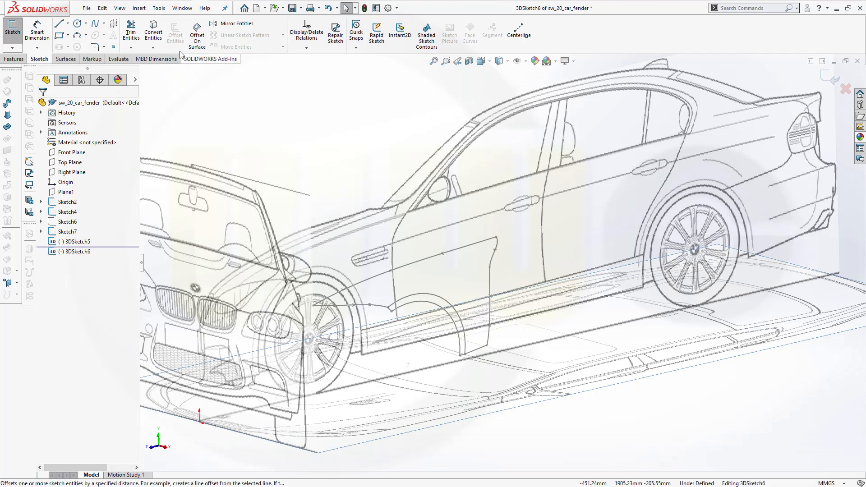
left_click(153, 31)
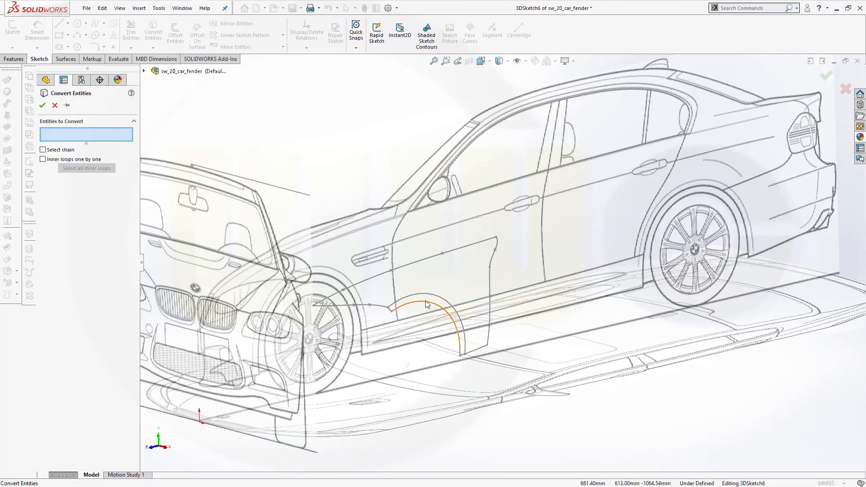
left_click(426, 305)
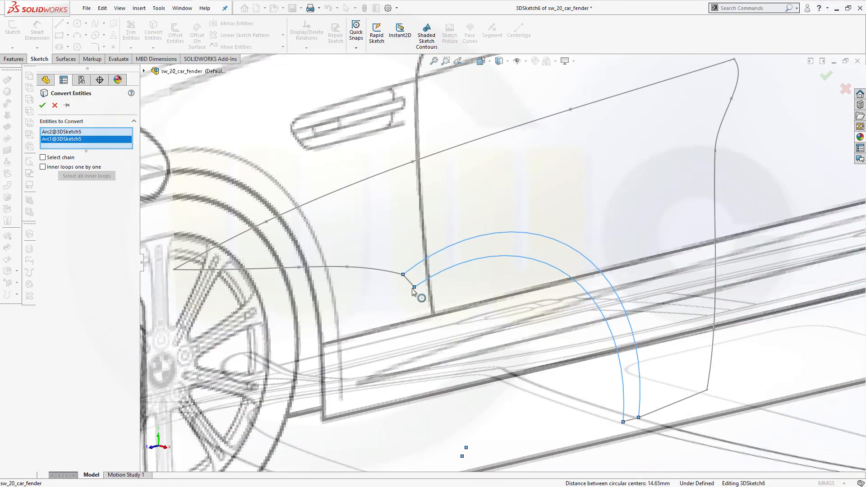
left_click(627, 422)
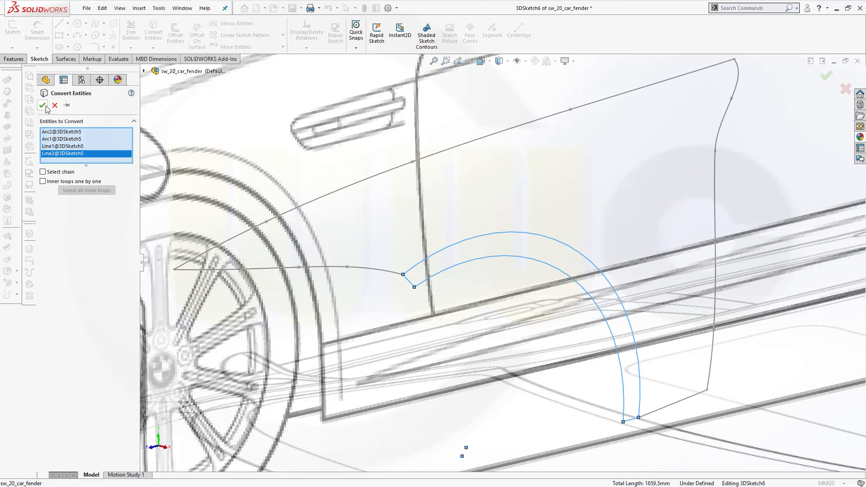
left_click(43, 106)
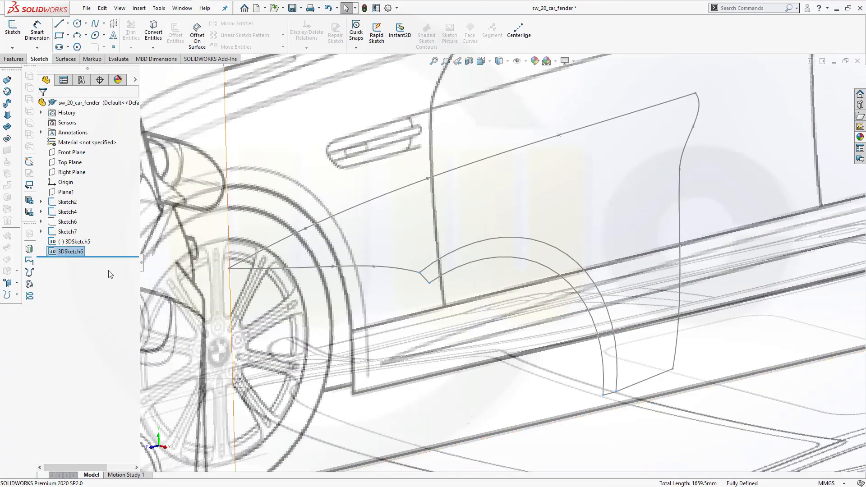
left_click(65, 251)
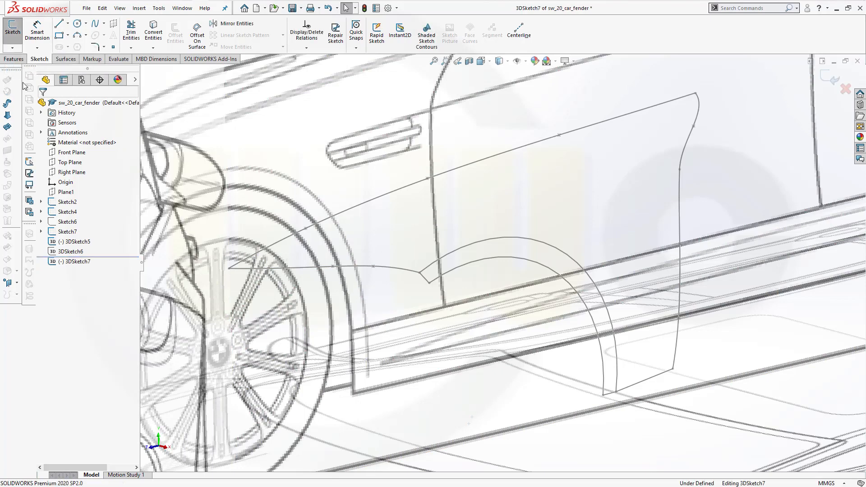
mouse_move(153, 30)
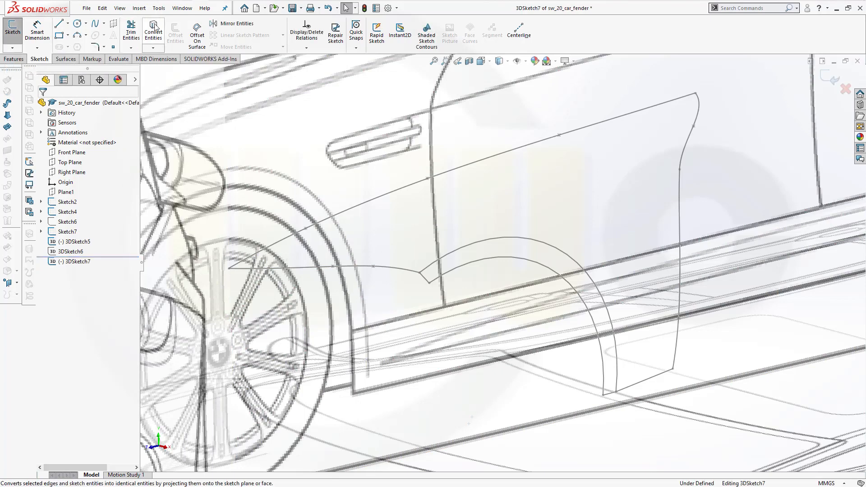
Step: Convert Spline1–4, Line3 and the outer Arc1 into 3DSketch7 as the fender outline
left_click(153, 32)
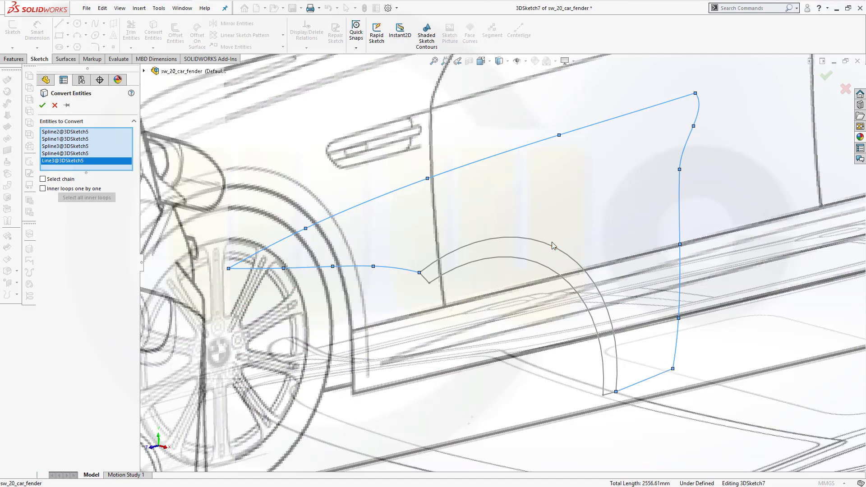
left_click(556, 246)
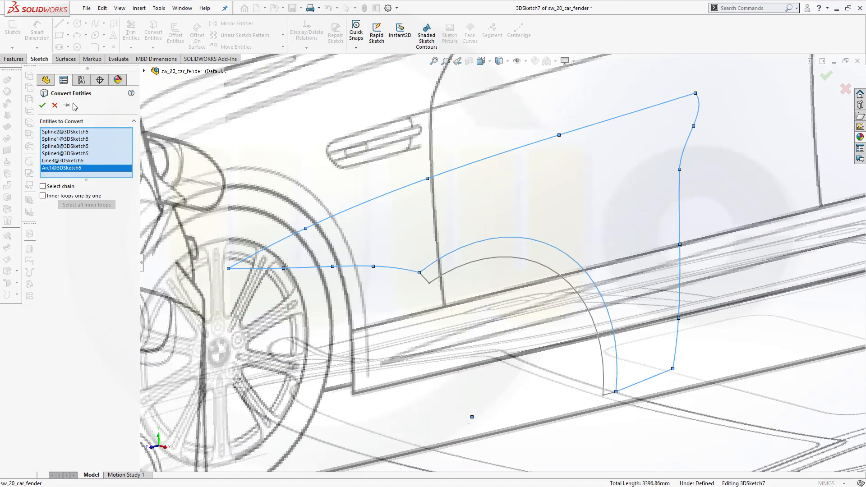
left_click(42, 106)
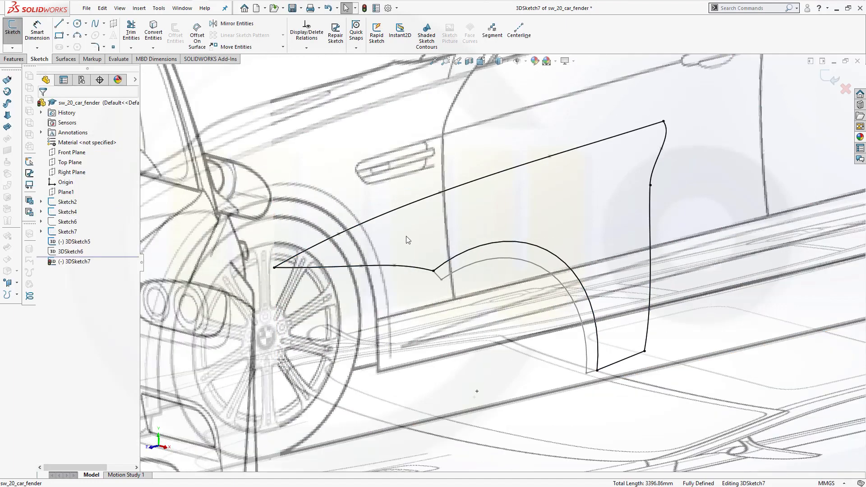
mouse_move(836, 85)
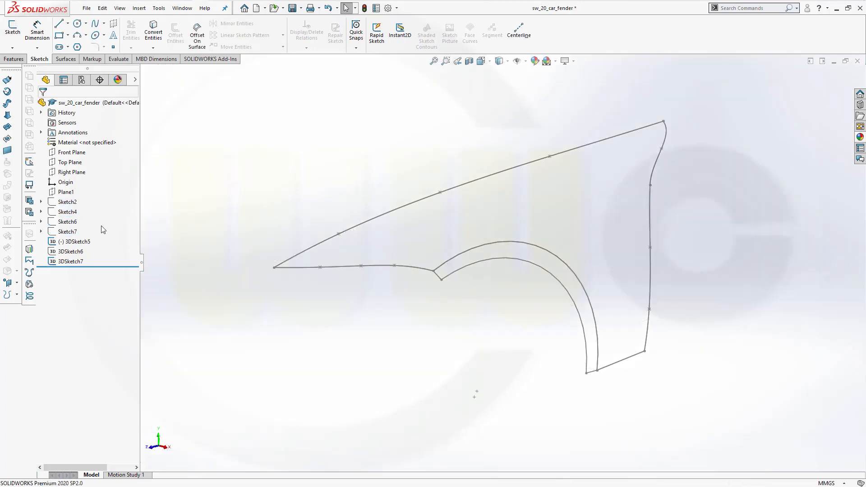
Step: Hide the original 3DSketch5 fender sketch
left_click(74, 242)
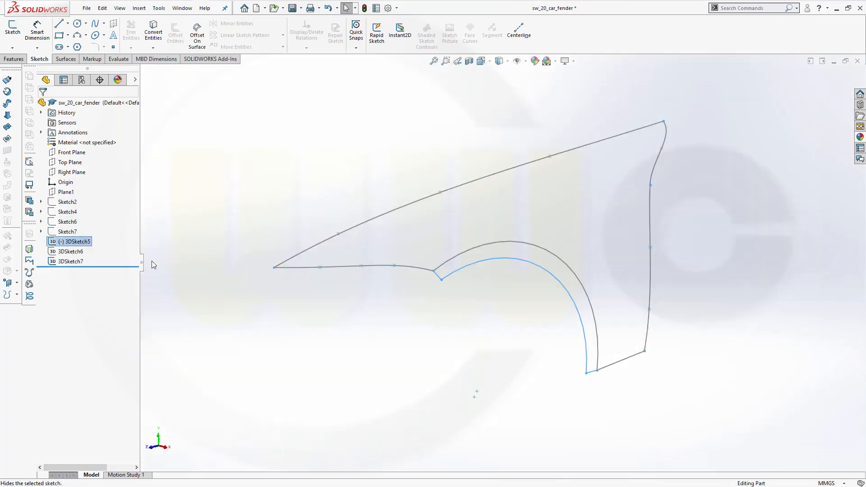
left_click(68, 251)
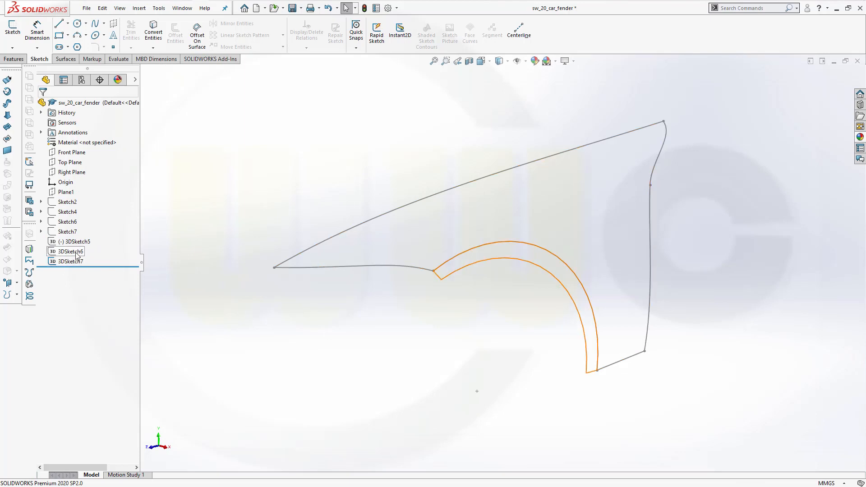
left_click(322, 309)
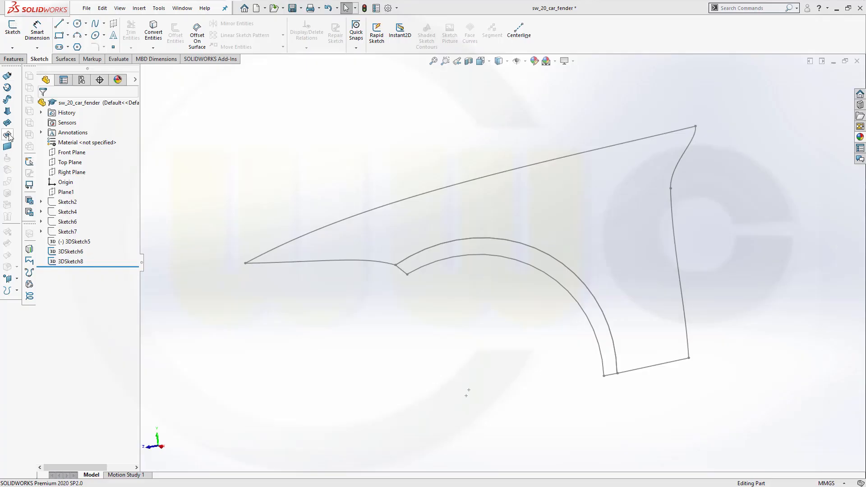
left_click(8, 134)
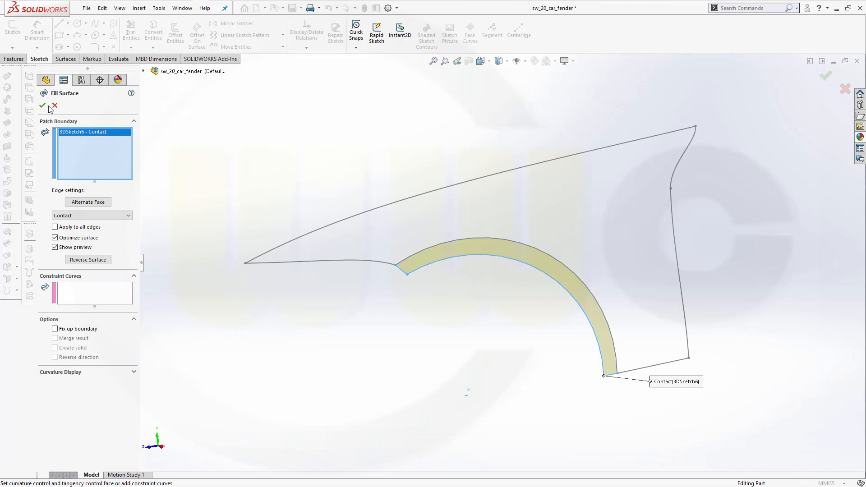
left_click(42, 106)
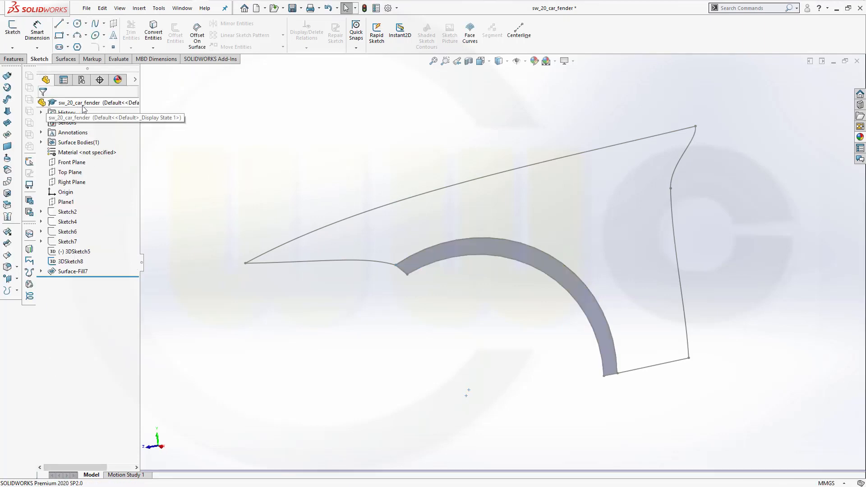
mouse_move(7, 136)
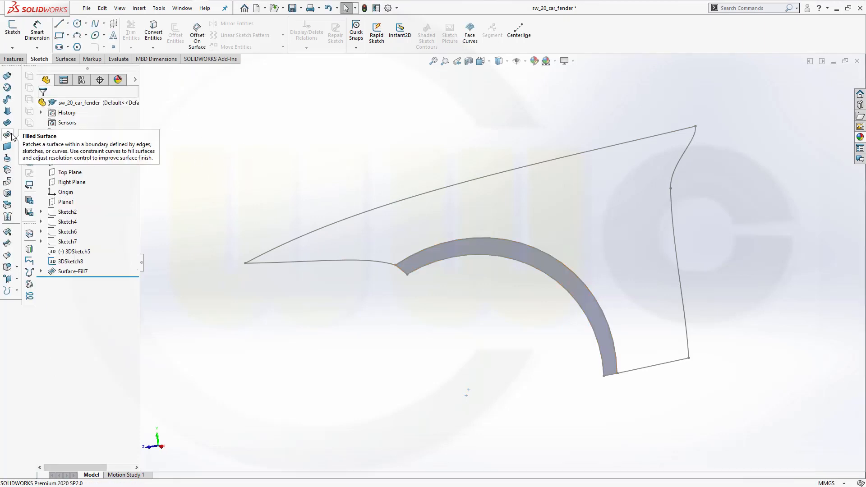
left_click(8, 137)
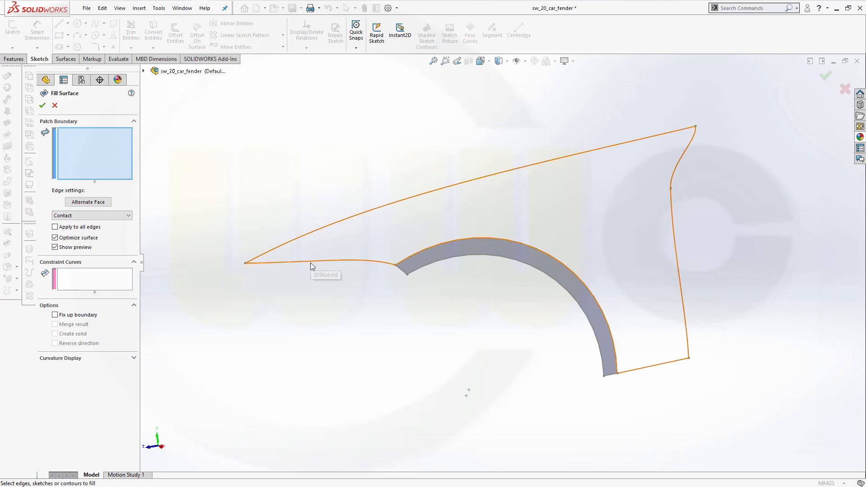
left_click(311, 266)
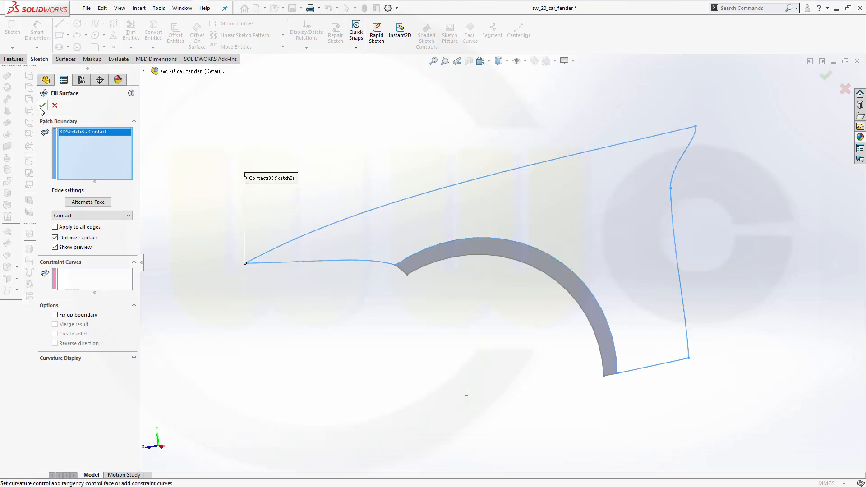
left_click(43, 106)
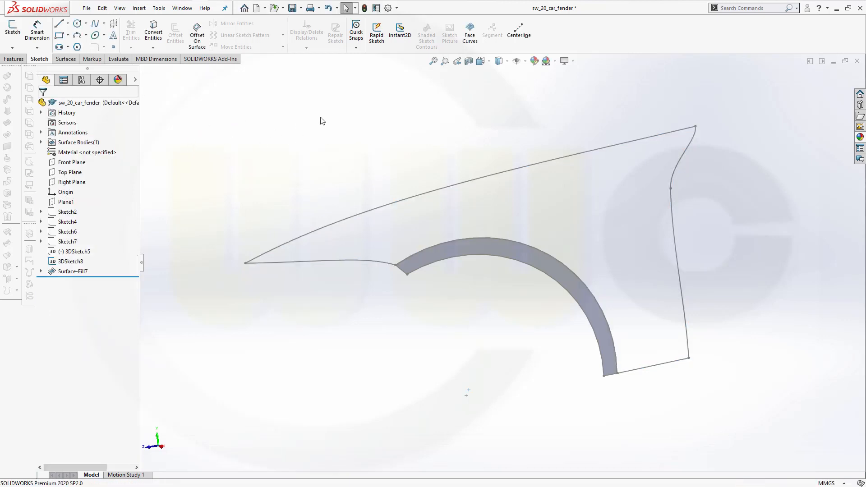
Step: Hide Surface-Fill7 and show its 3DSketch6 arch curves with the fender outline
left_click(72, 272)
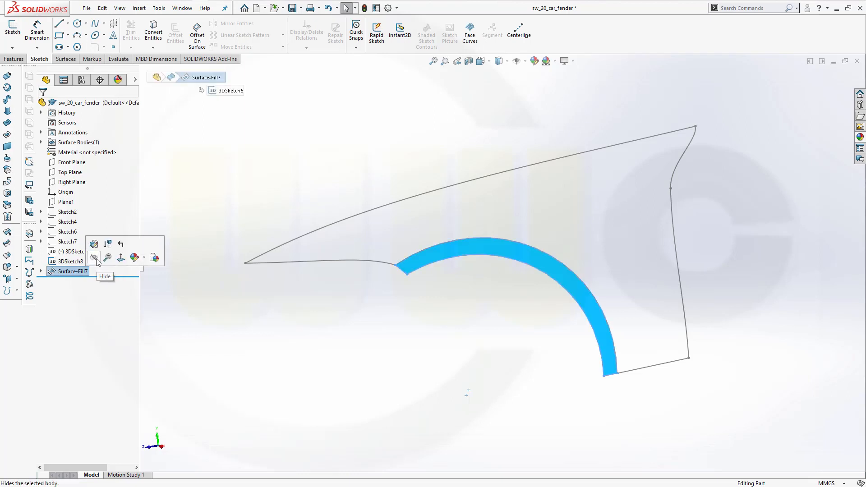
left_click(94, 258)
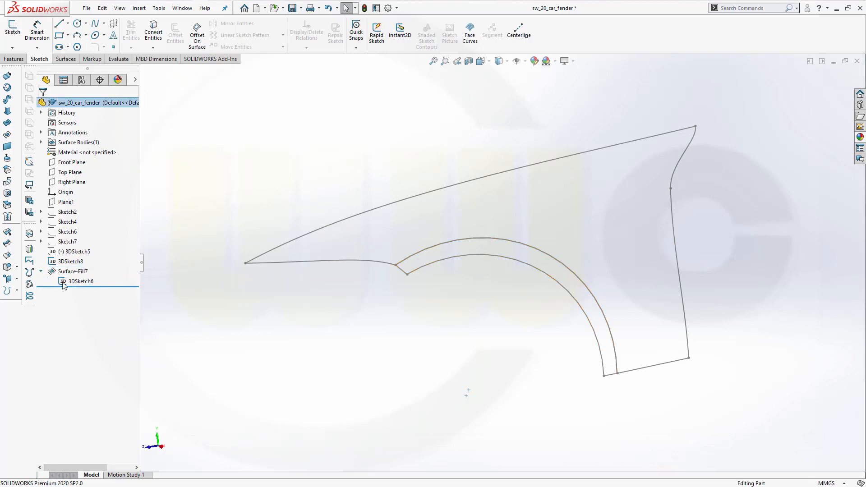
left_click(81, 281)
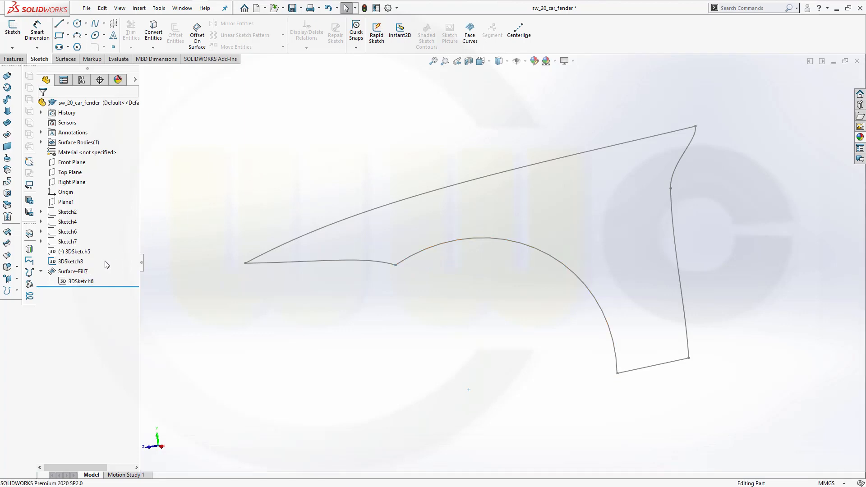
left_click(71, 260)
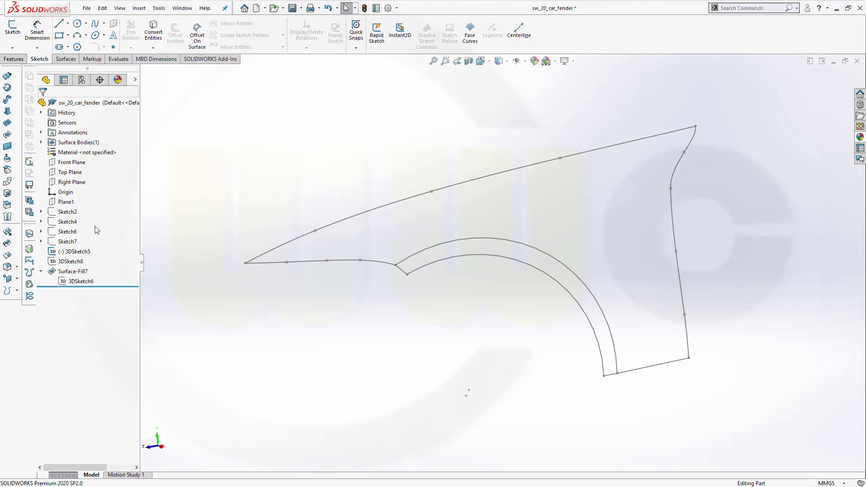
Step: Edit 3DSketch5 and adjust the lower spline endpoint where the wheel arch starts
left_click(74, 252)
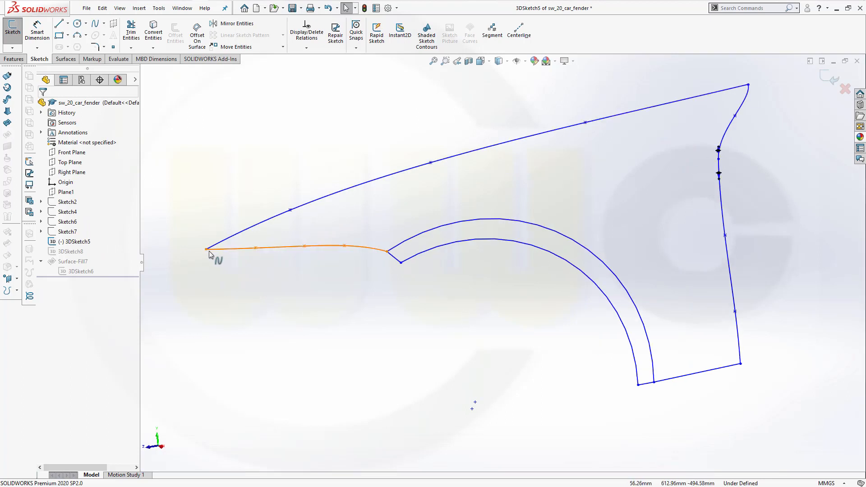
left_click(197, 254)
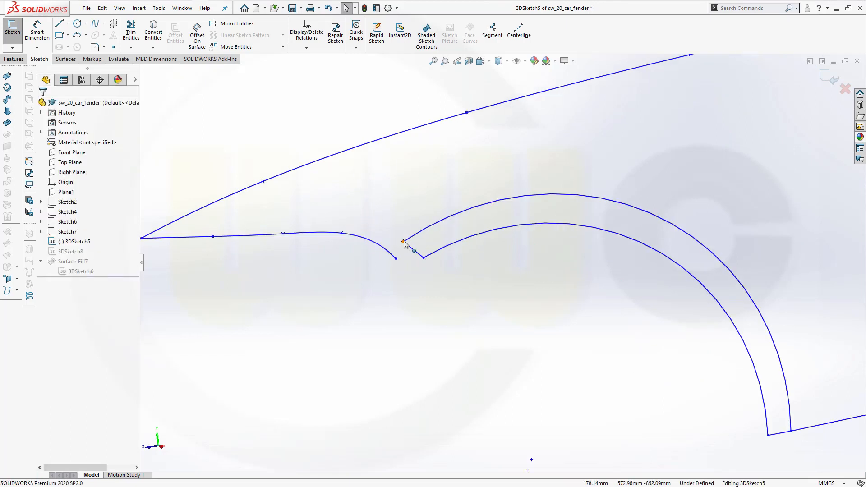
left_click(403, 242)
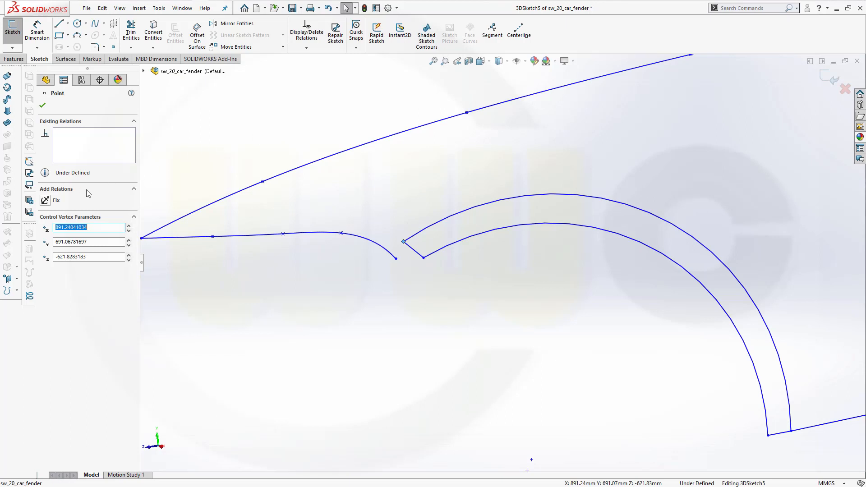
left_click(56, 200)
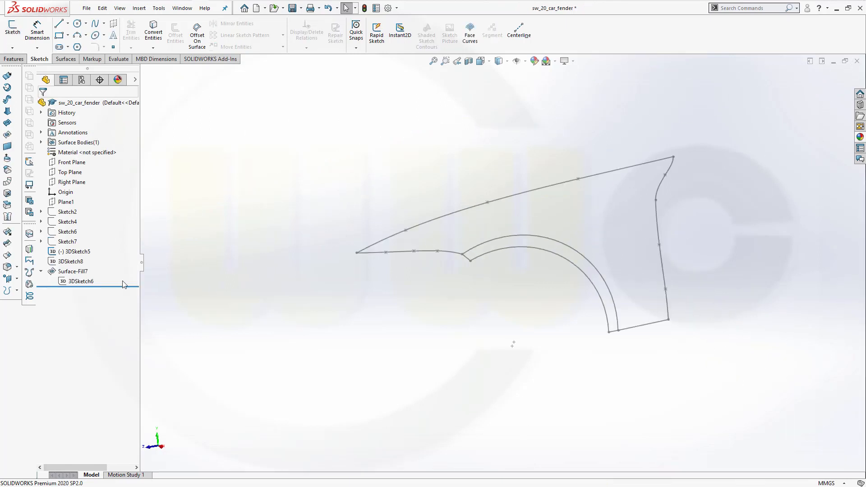
Step: Hide 3DSketch5 and show the Surface-Fill7 arch strip again
left_click(74, 251)
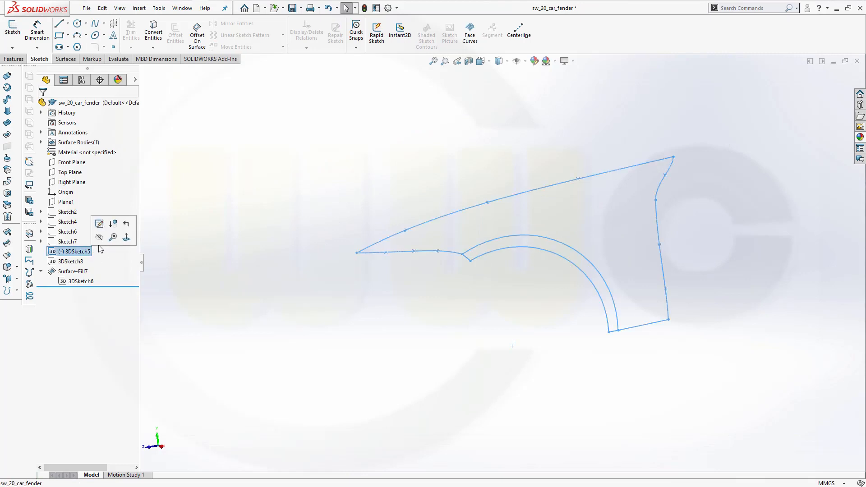
left_click(72, 261)
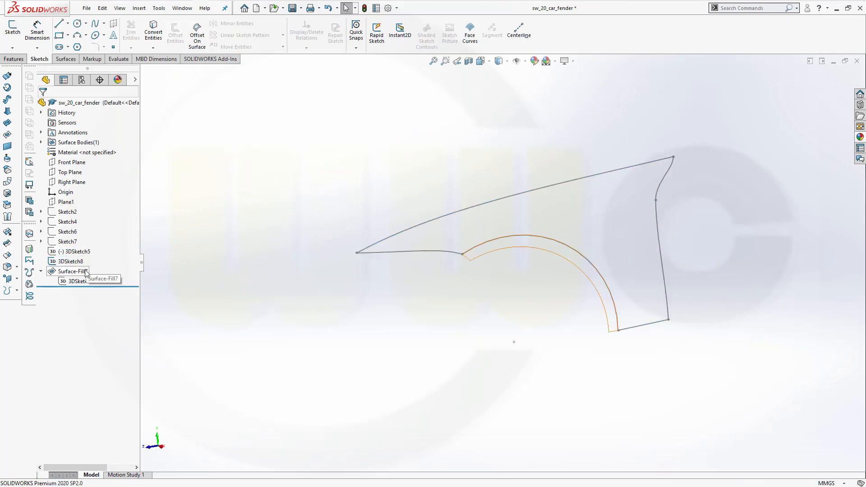
left_click(72, 271)
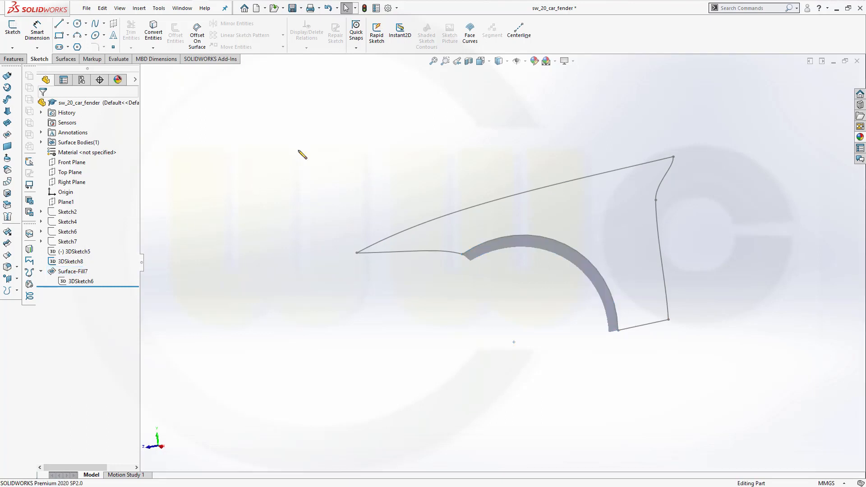
mouse_move(7, 146)
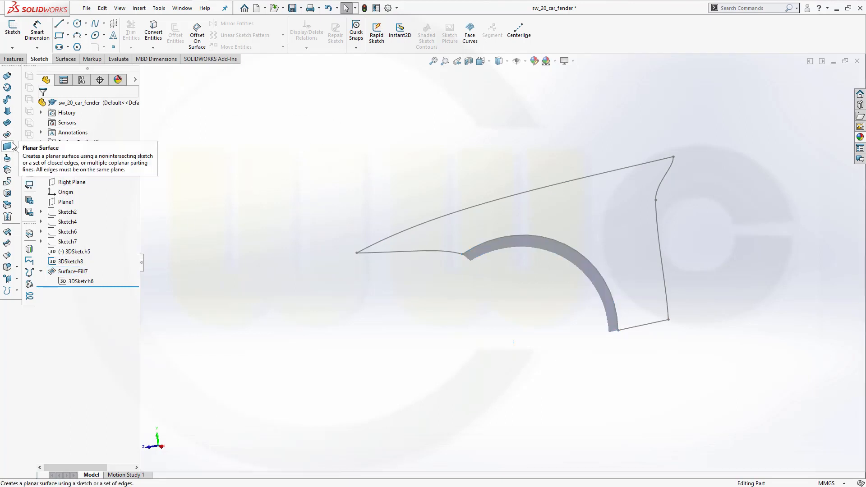
Step: Create Surface-Fill8 filling the 3DSketch8 outer fender outline
left_click(7, 147)
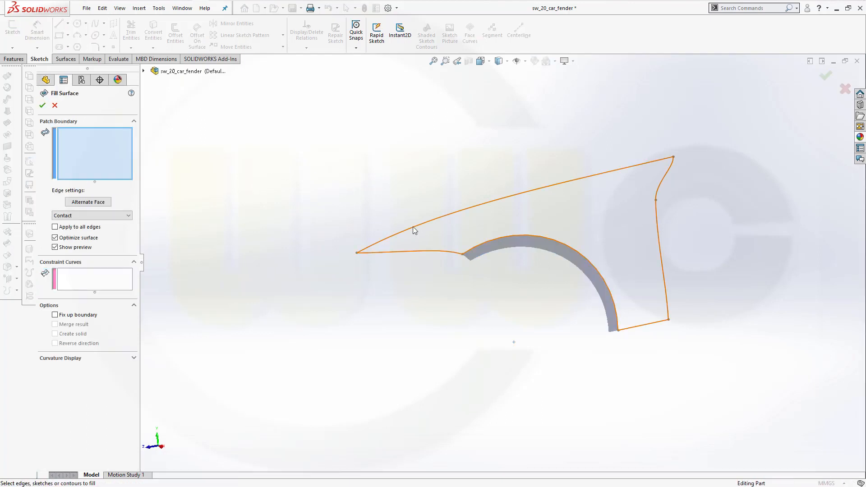
left_click(414, 231)
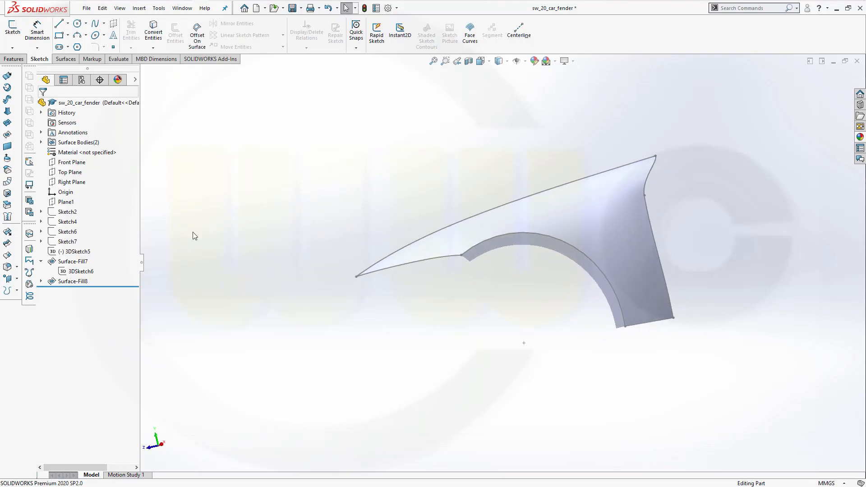
left_click(81, 271)
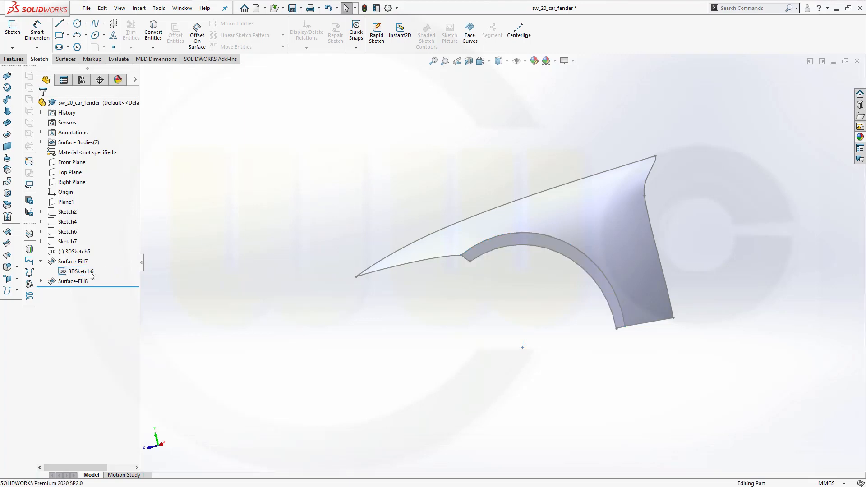
Step: Hide the 3DSketch8 and 3DSketch6 boundary sketches
left_click(76, 291)
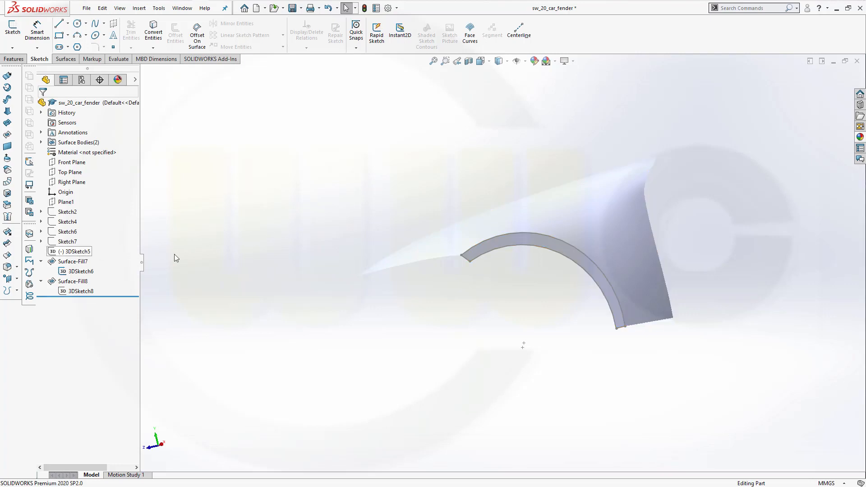
left_click(79, 271)
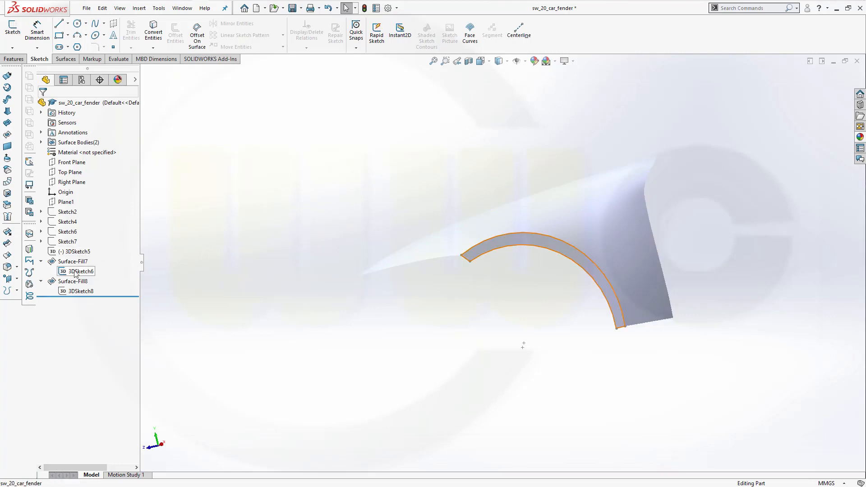
left_click(299, 167)
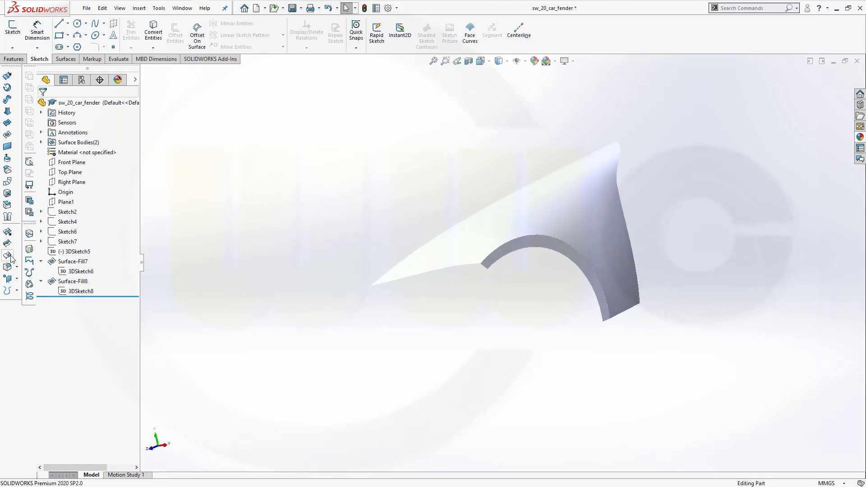
Step: Add Fillet3, a 20 mm face fillet between Face Set 1 and Face Set 2
left_click(8, 258)
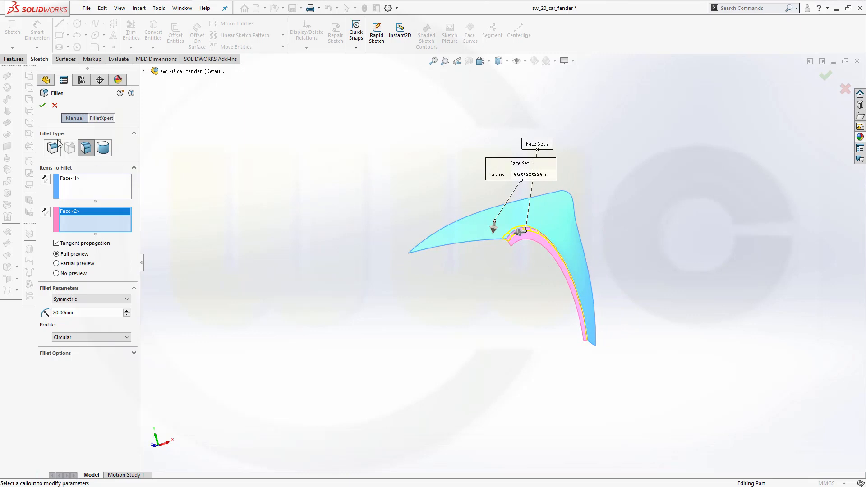
left_click(43, 105)
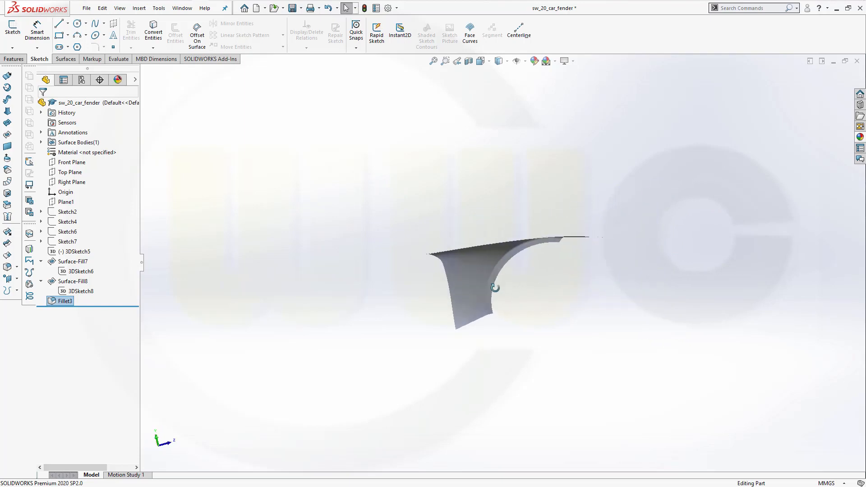
left_click_drag(495, 287, 675, 378)
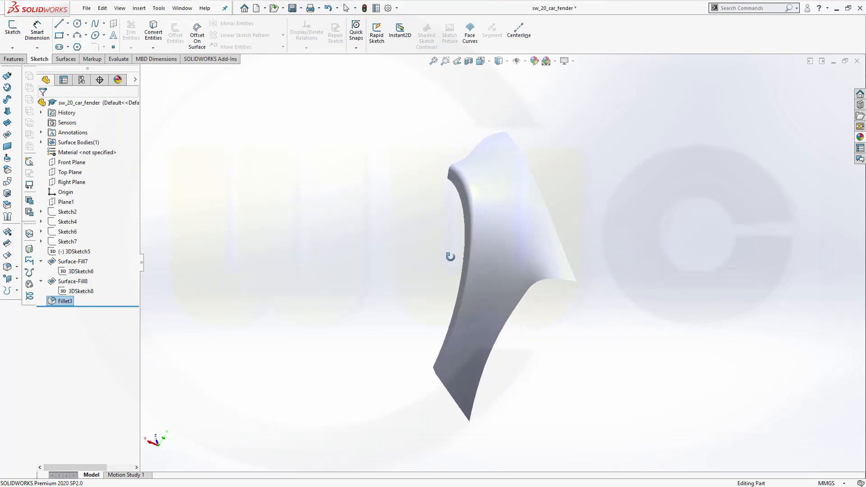
left_click_drag(450, 256, 554, 199)
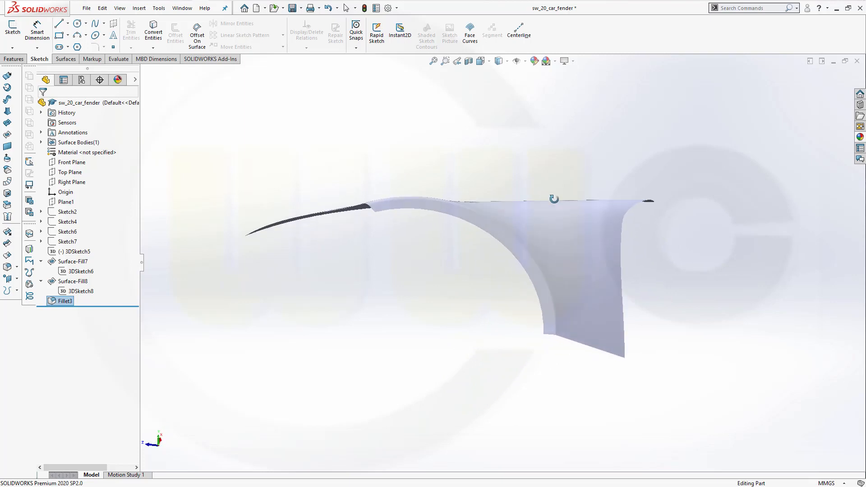
left_click_drag(554, 197, 550, 307)
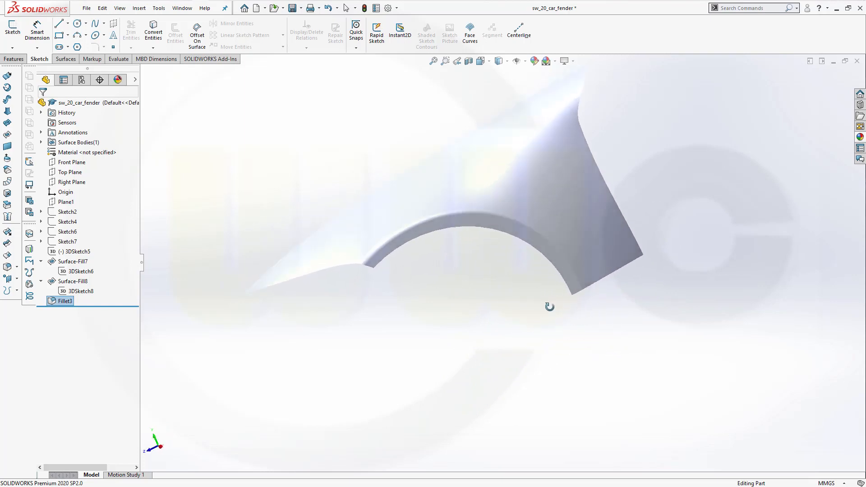
left_click_drag(550, 307, 542, 177)
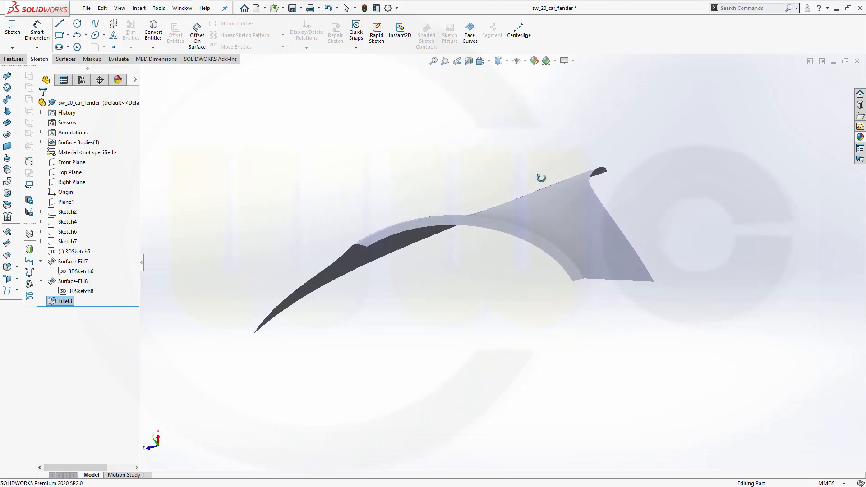
left_click_drag(541, 177, 604, 203)
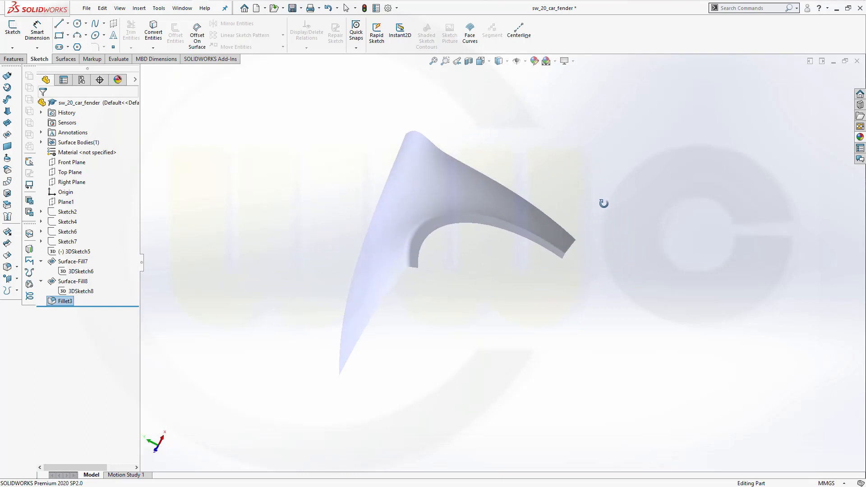